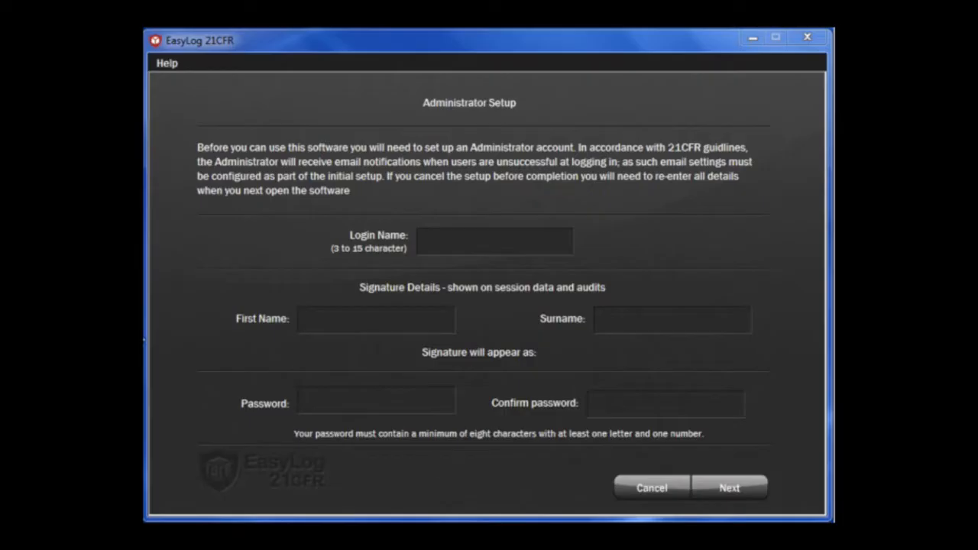
{"action": "mouse_move", "coordinate": [480, 244]}
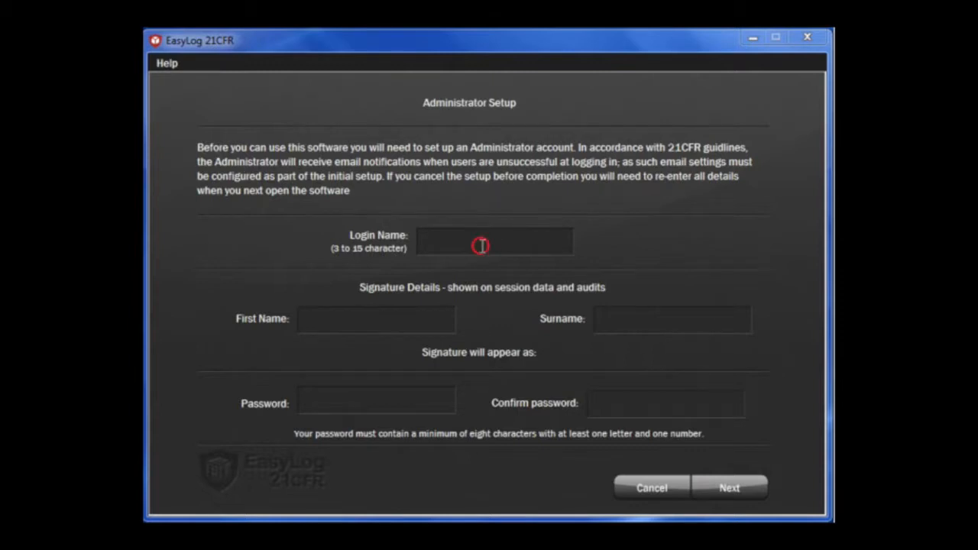
{"action": "type", "text": "Nat"}
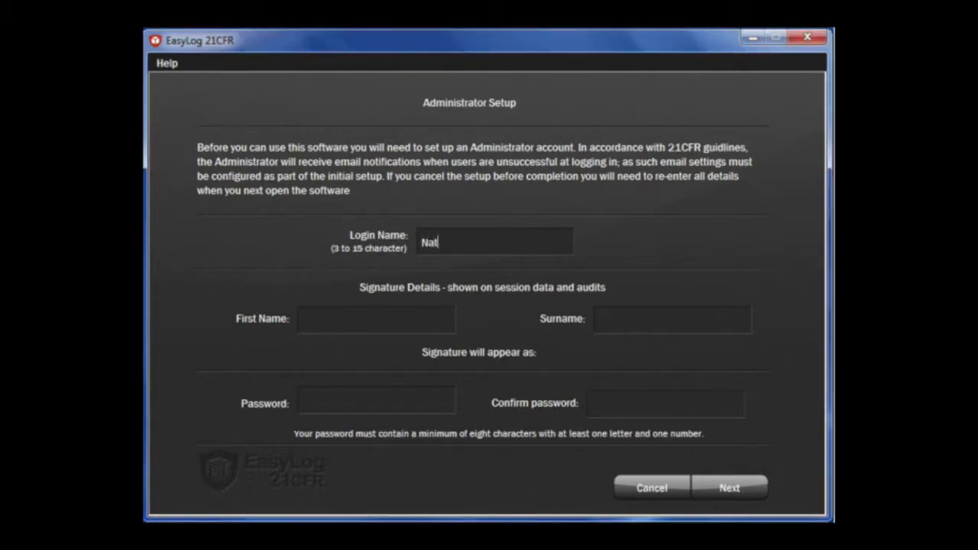
{"action": "type", "text": "halie"}
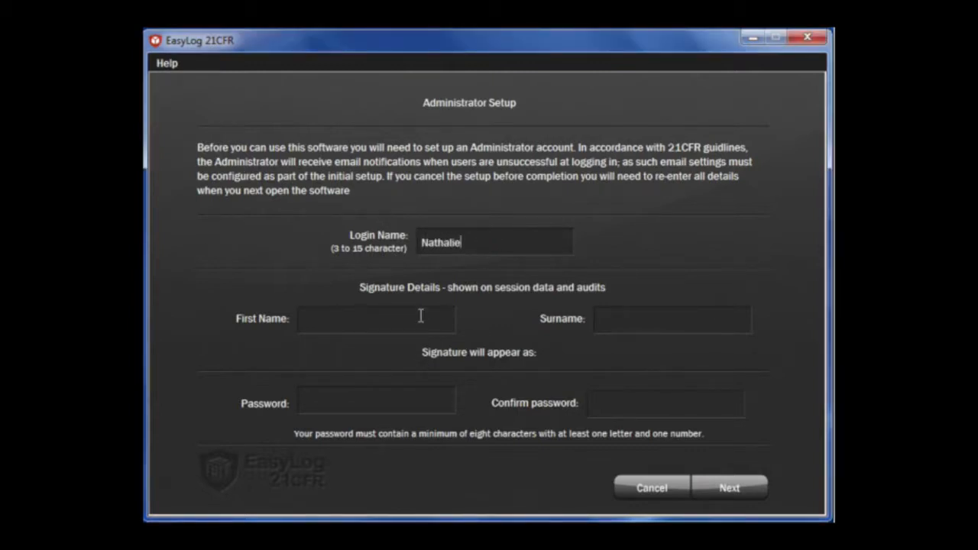
{"action": "type", "text": "Nathalie"}
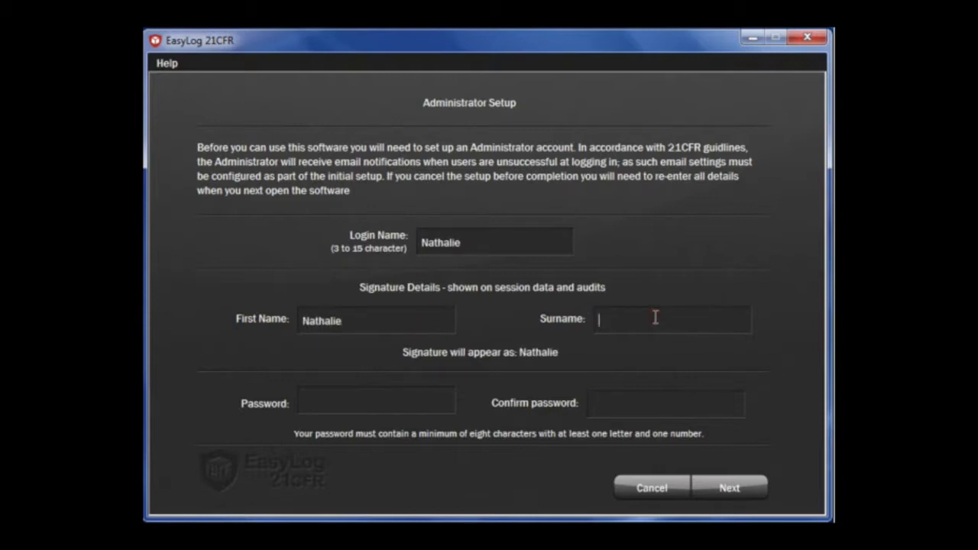
{"action": "type", "text": "Avendano"}
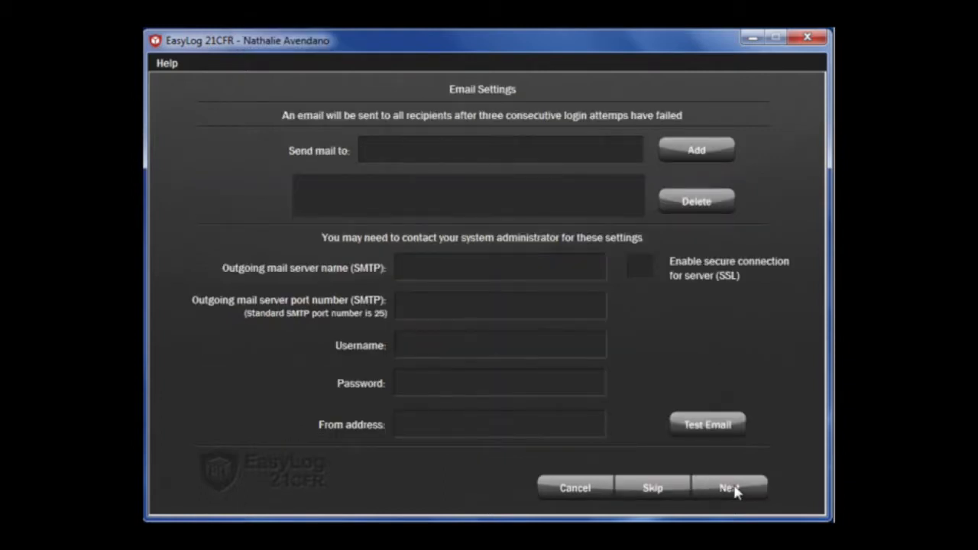
{"action": "mouse_move", "coordinate": [382, 112]}
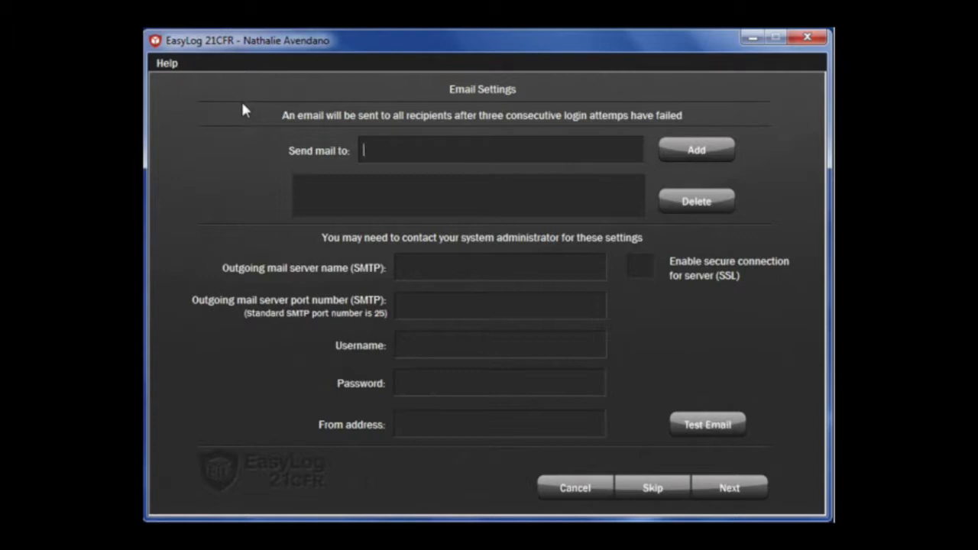
{"action": "mouse_move", "coordinate": [342, 171]}
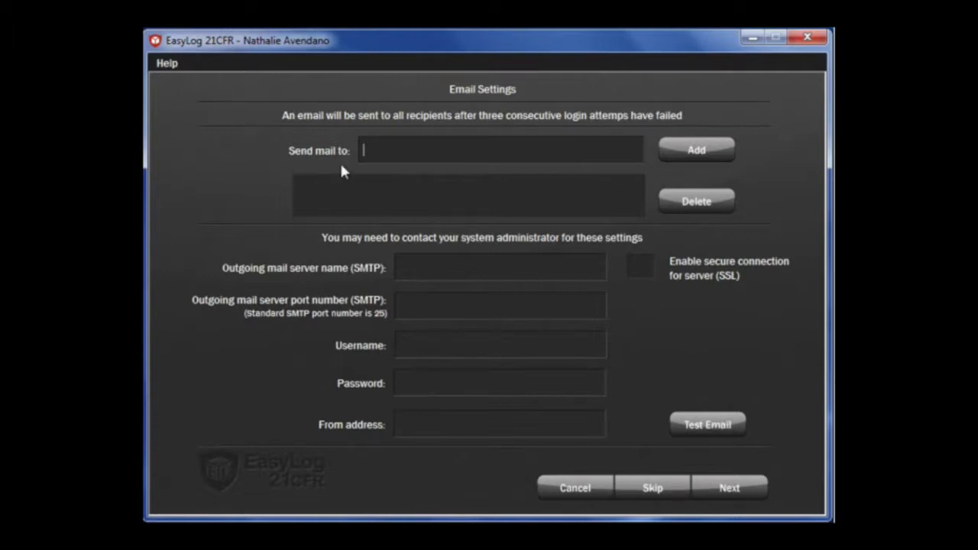
{"action": "mouse_move", "coordinate": [322, 173]}
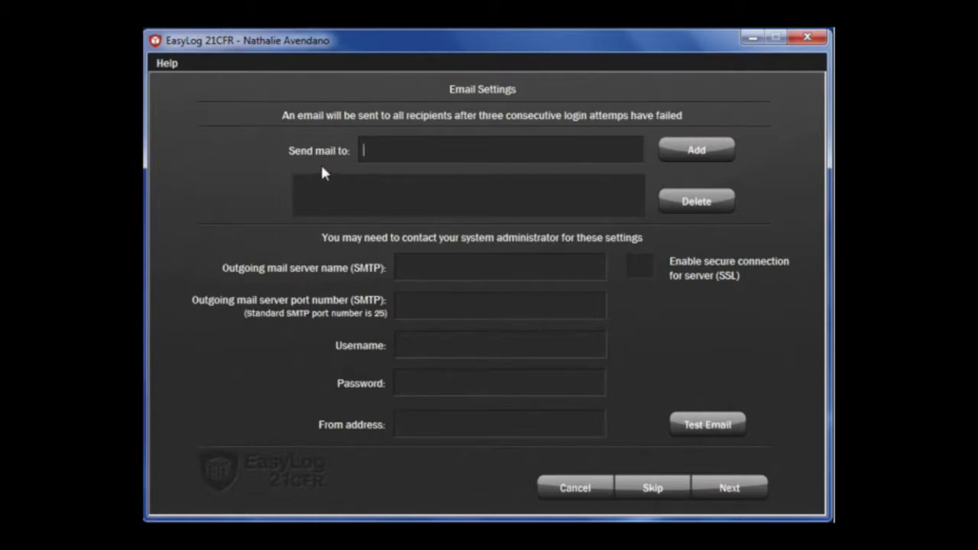
{"action": "mouse_move", "coordinate": [324, 293]}
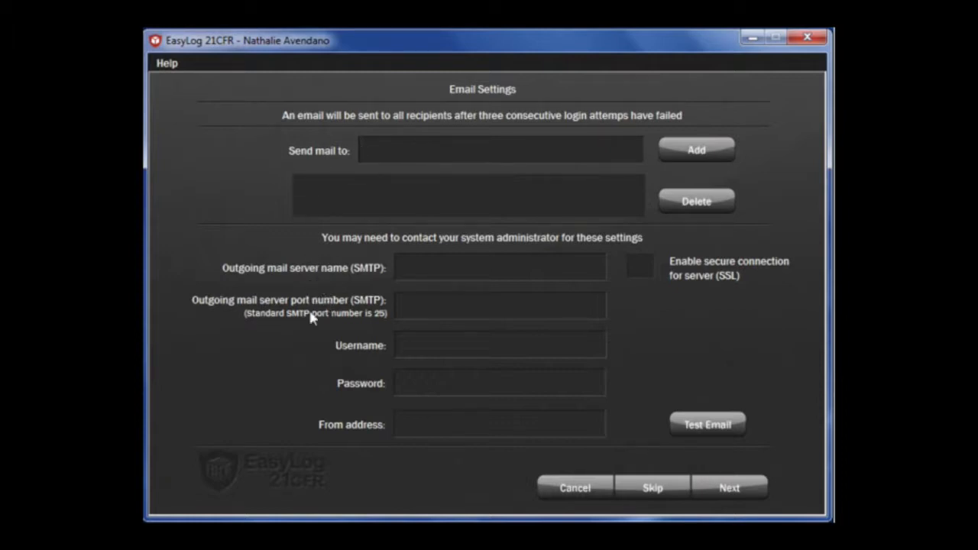
{"action": "mouse_move", "coordinate": [236, 366]}
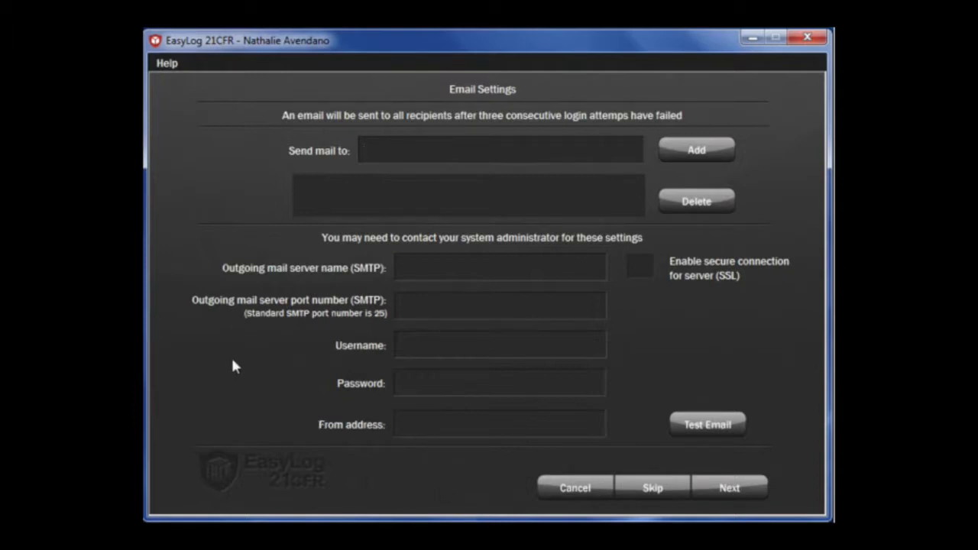
{"action": "mouse_move", "coordinate": [345, 365]}
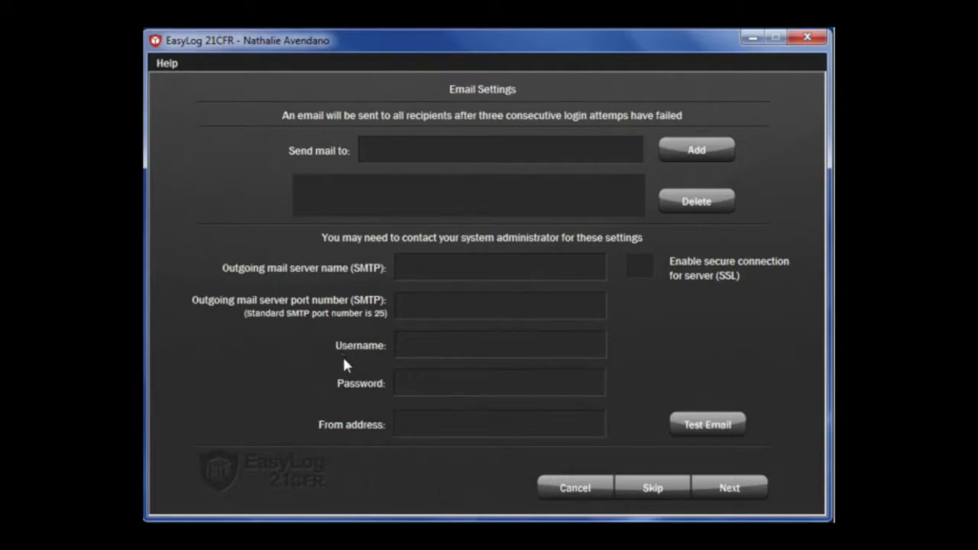
{"action": "mouse_move", "coordinate": [354, 408]}
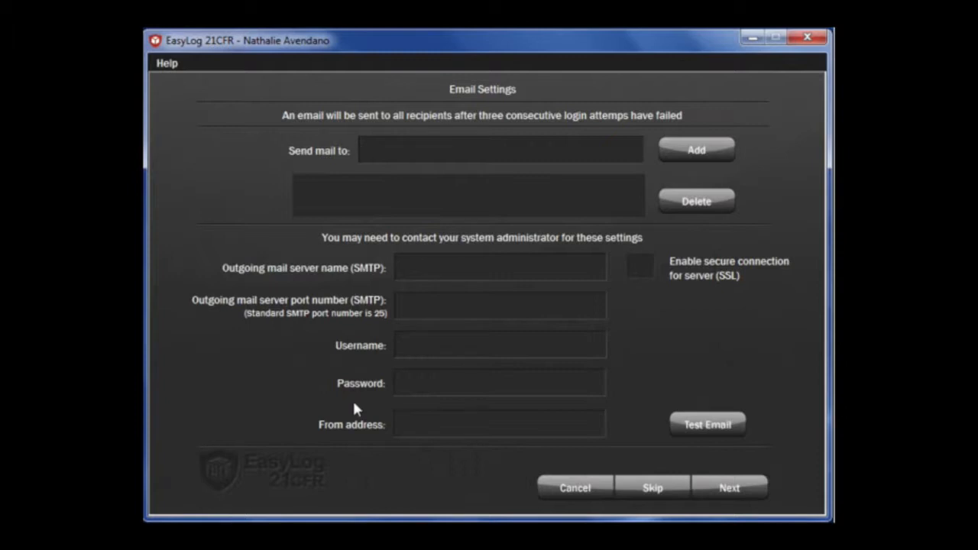
{"action": "left_click", "coordinate": [500, 149]}
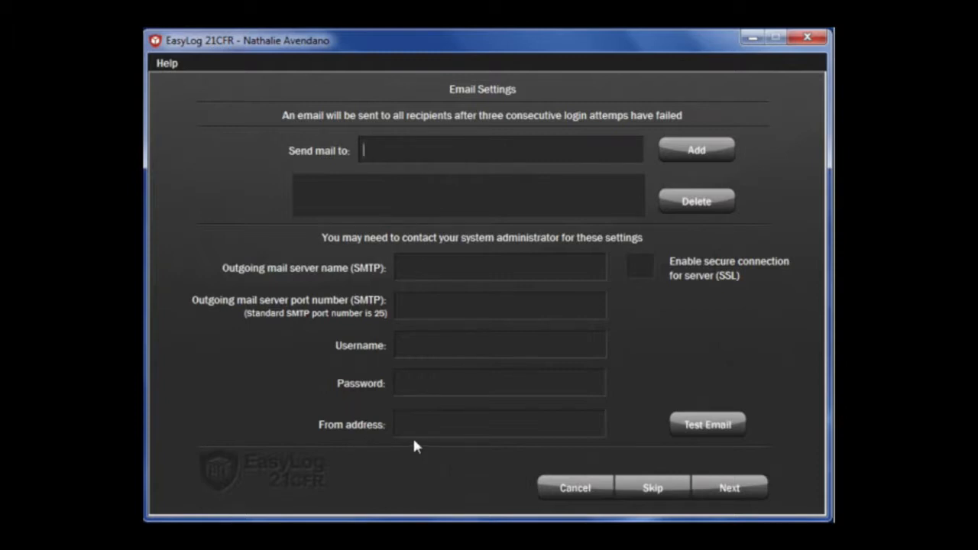
{"action": "mouse_move", "coordinate": [653, 455]}
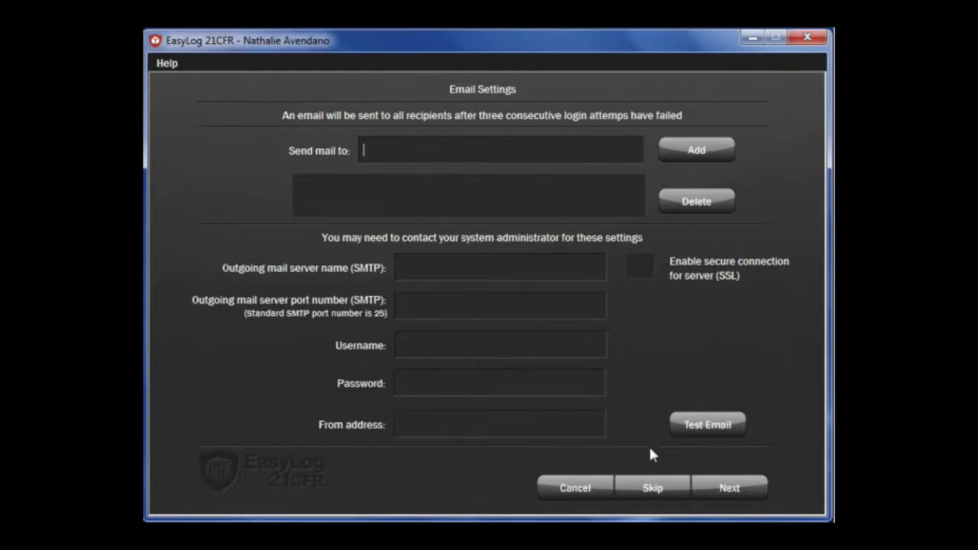
{"action": "mouse_move", "coordinate": [657, 472]}
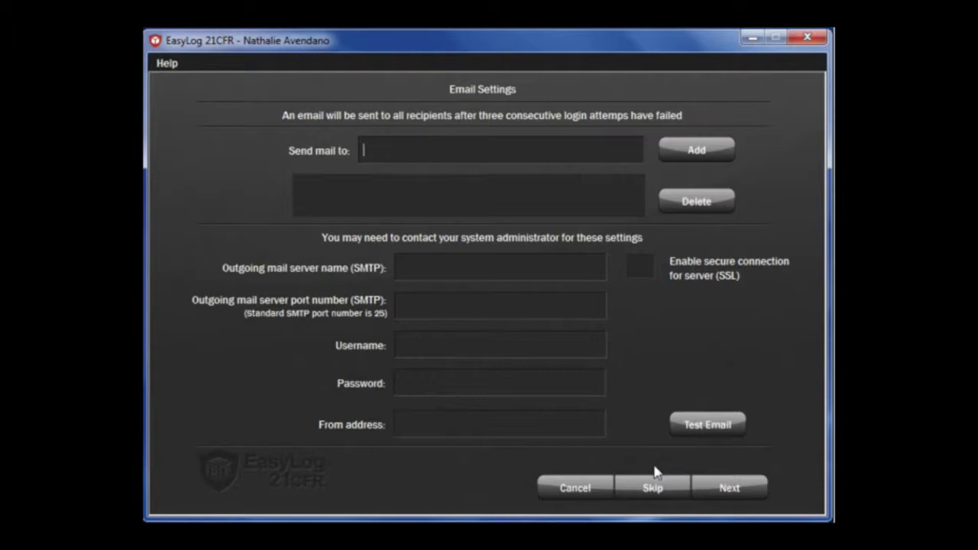
{"action": "mouse_move", "coordinate": [650, 493]}
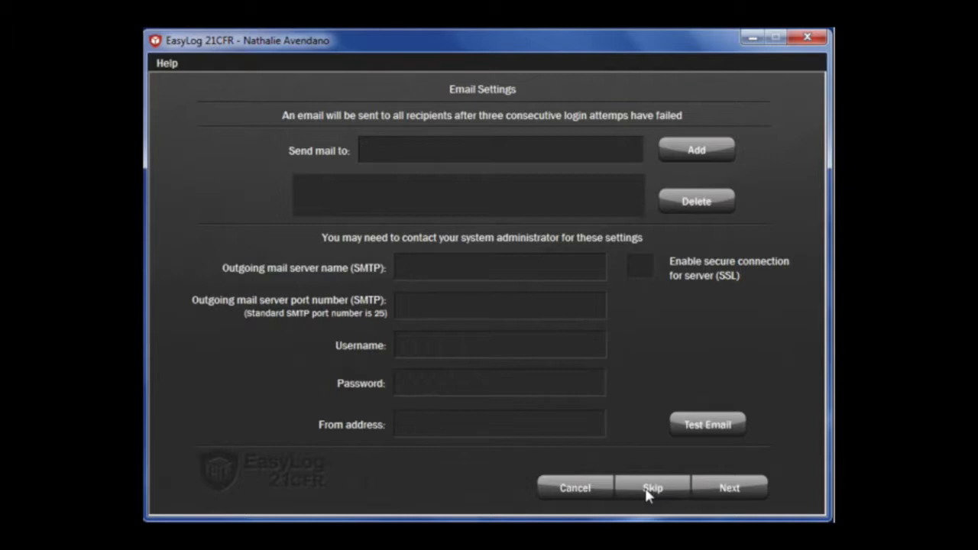
{"action": "left_click", "coordinate": [501, 149]}
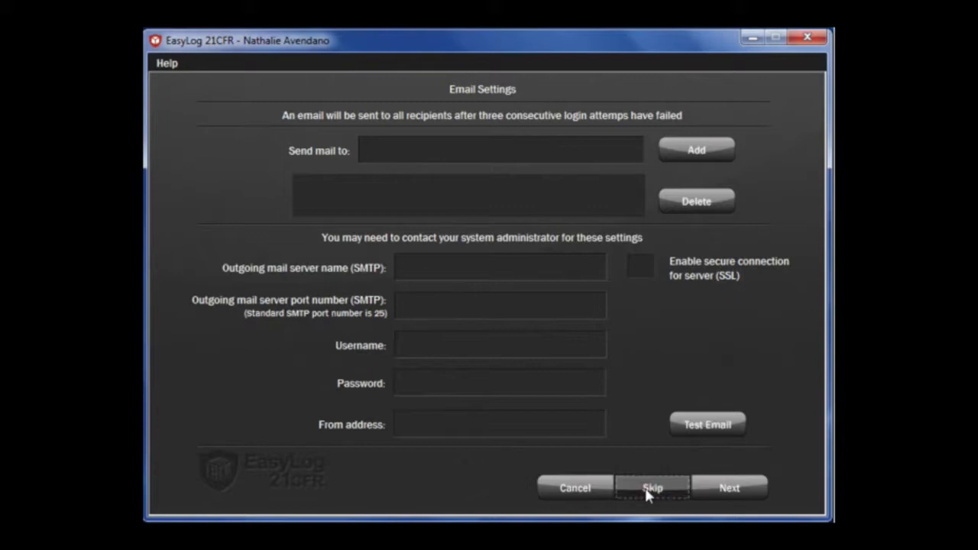
Skip email notifications and save software settings with company name Lascar Electronics.
{"action": "left_click", "coordinate": [652, 487]}
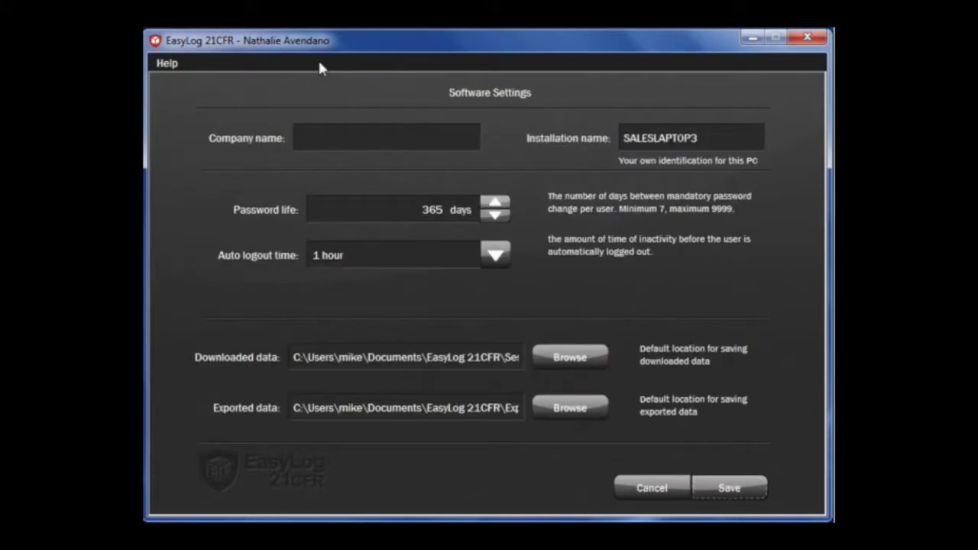
{"action": "mouse_move", "coordinate": [367, 115]}
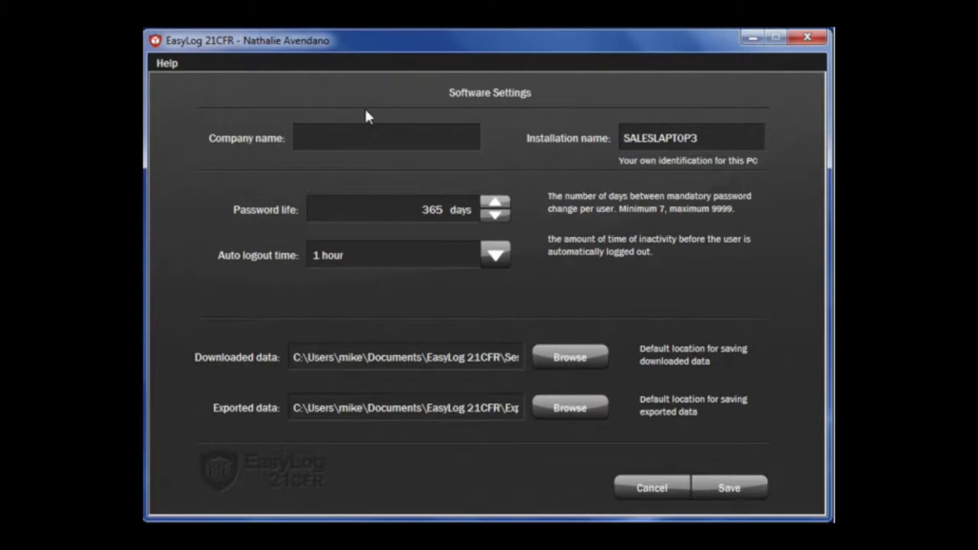
{"action": "type", "text": "Lascar"}
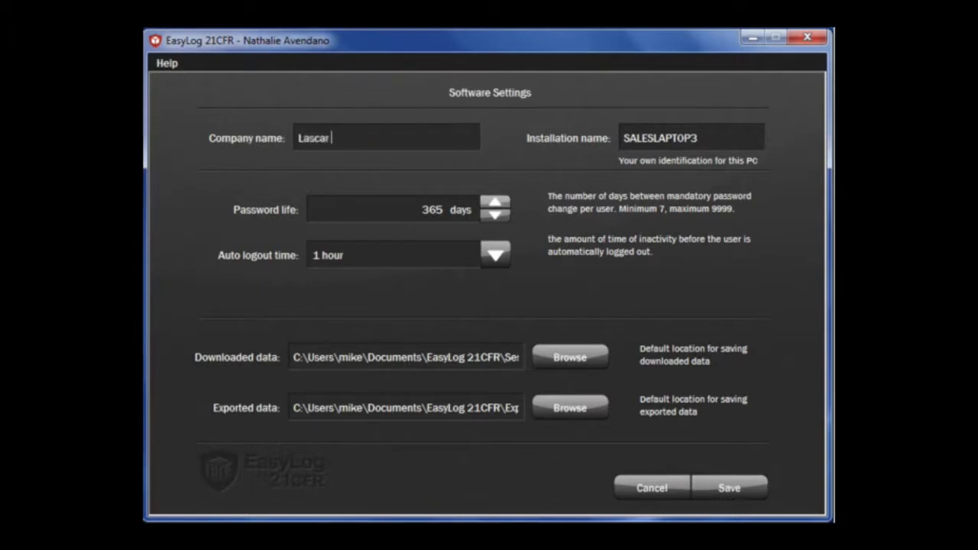
{"action": "type", "text": "Electronic"}
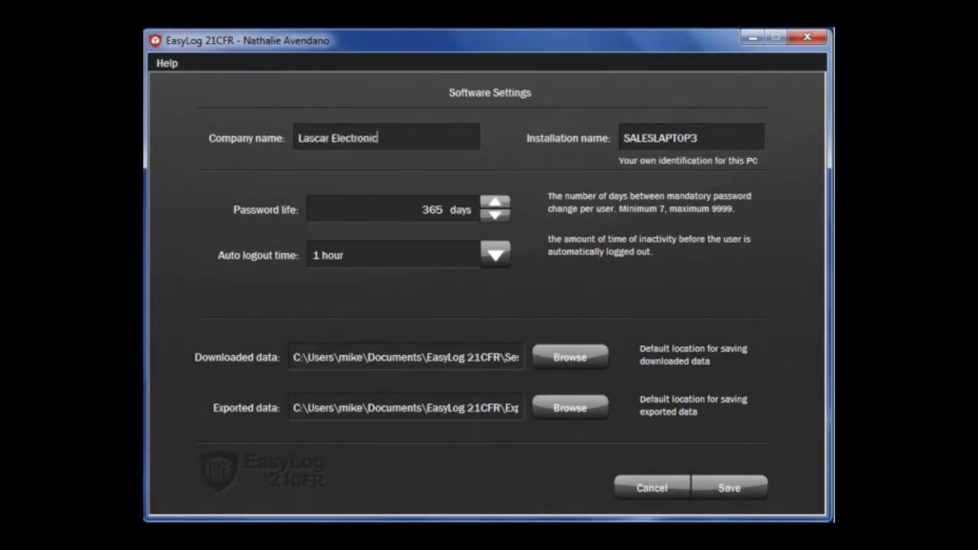
{"action": "type", "text": "s"}
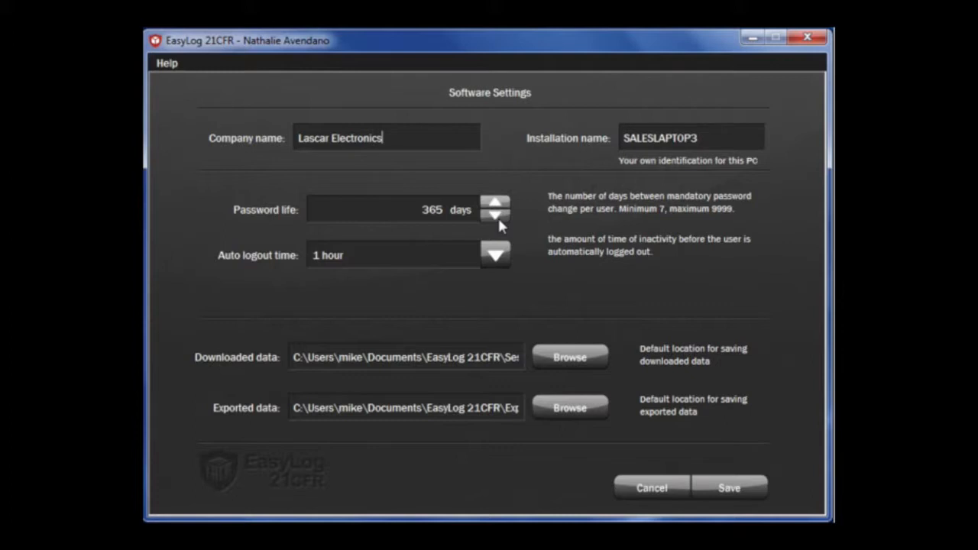
{"action": "mouse_move", "coordinate": [506, 268]}
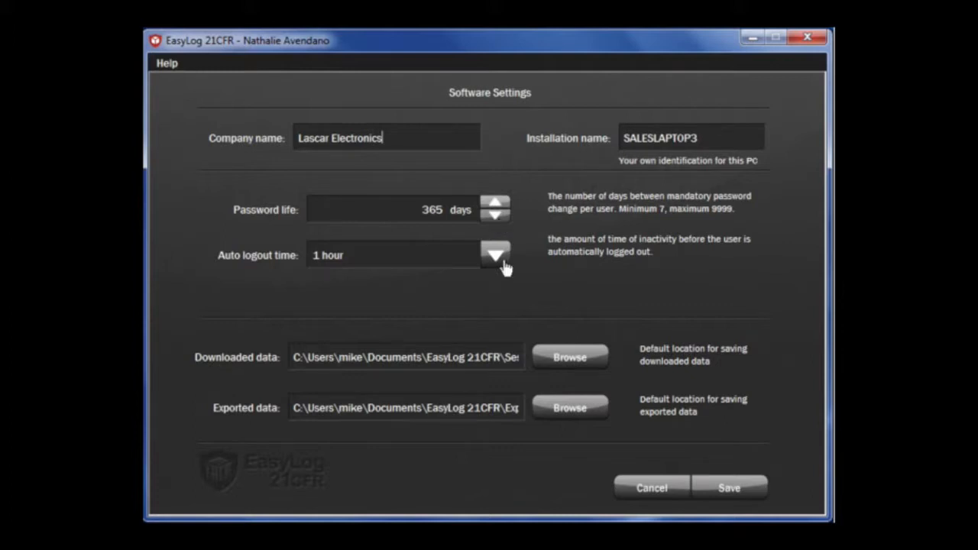
{"action": "mouse_move", "coordinate": [502, 277]}
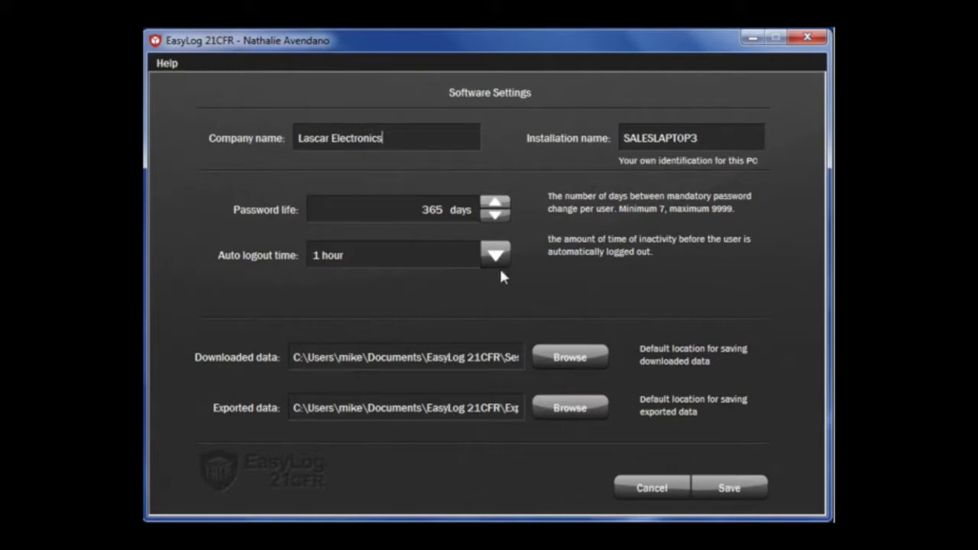
{"action": "mouse_move", "coordinate": [574, 295]}
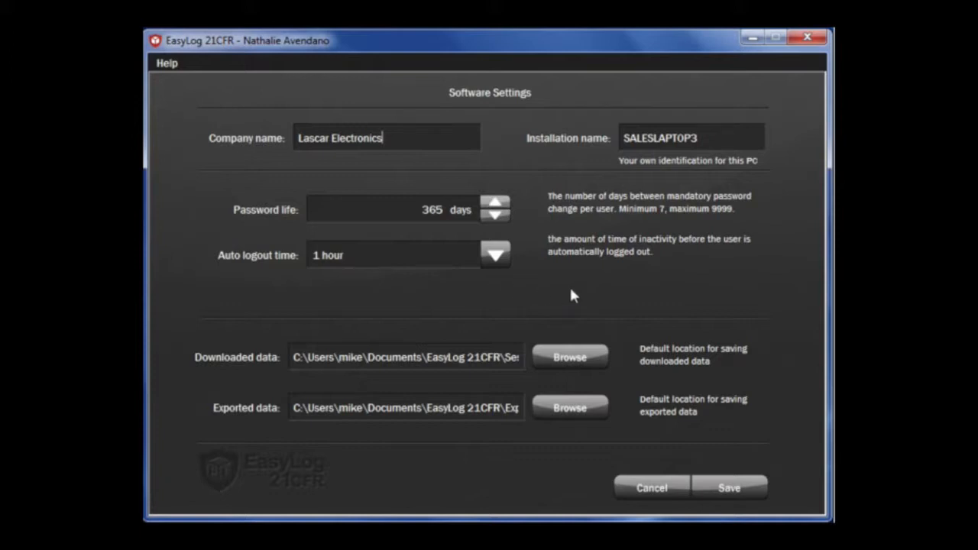
{"action": "mouse_move", "coordinate": [792, 514]}
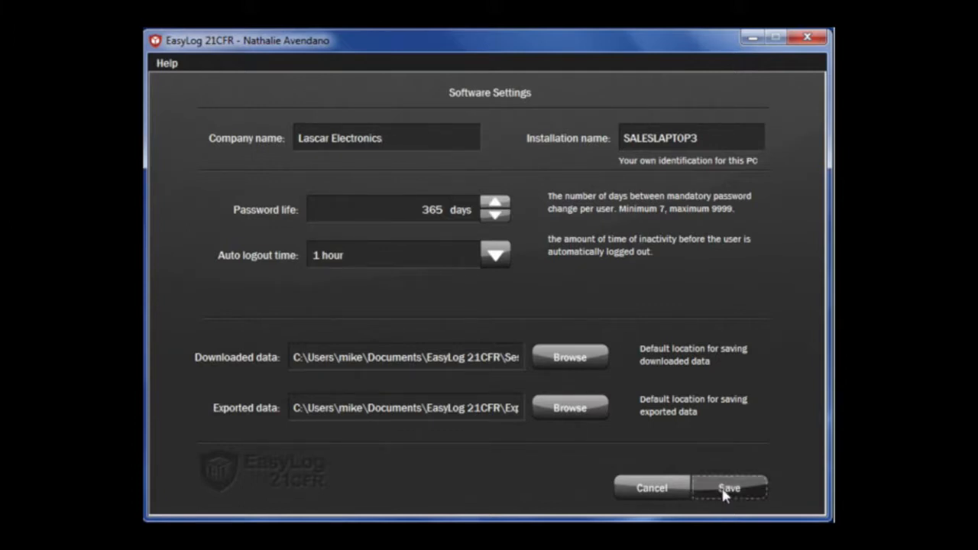
{"action": "left_click", "coordinate": [728, 488]}
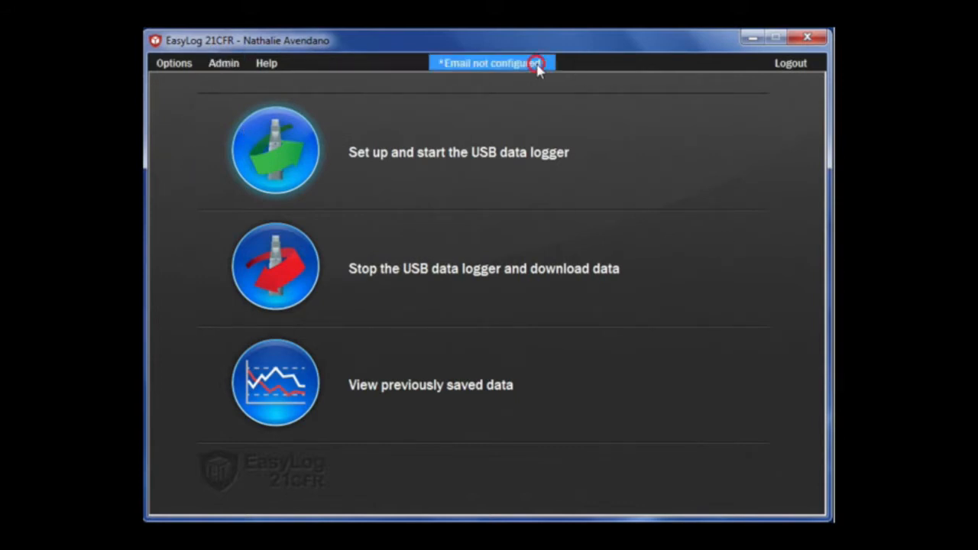
{"action": "left_click", "coordinate": [491, 63]}
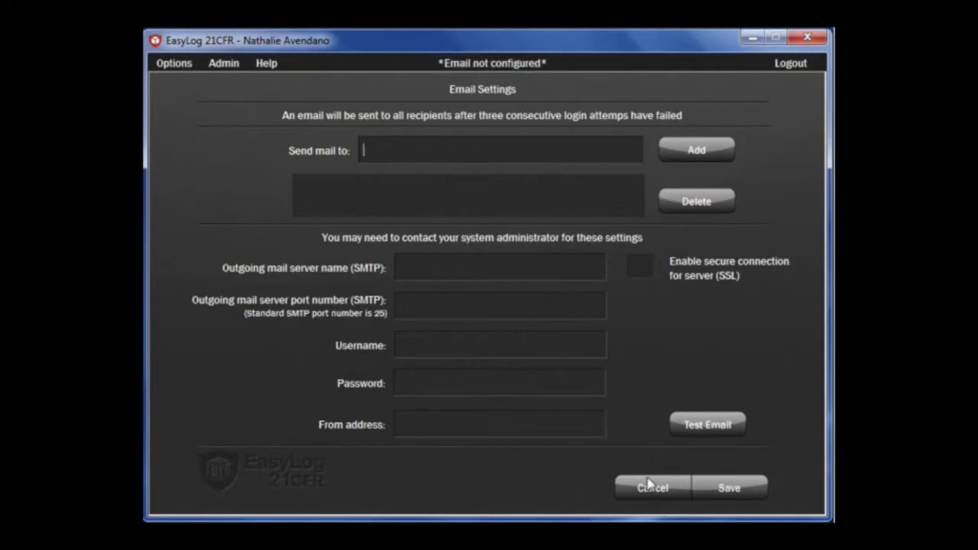
{"action": "left_click", "coordinate": [651, 487]}
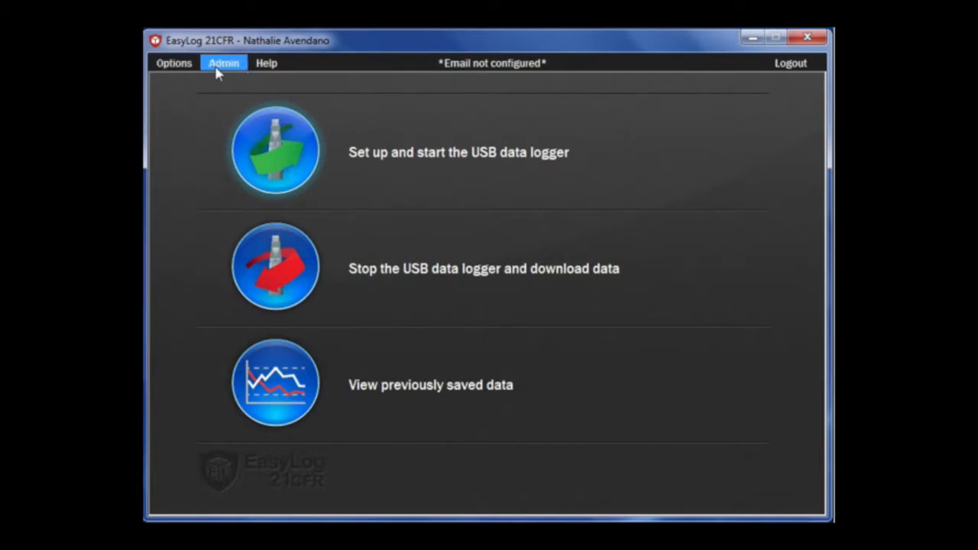
{"action": "left_click", "coordinate": [224, 62]}
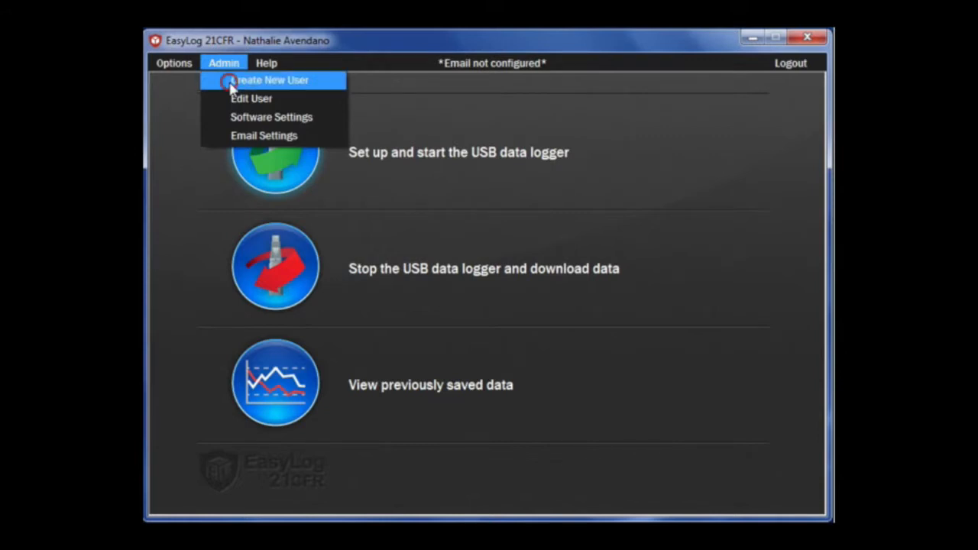
{"action": "left_click", "coordinate": [269, 79]}
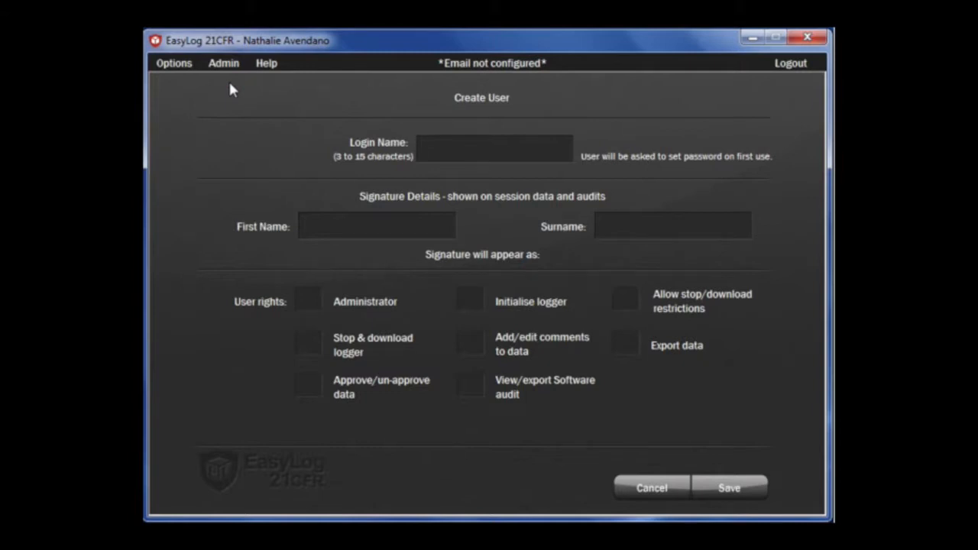
{"action": "type", "text": "Richard"}
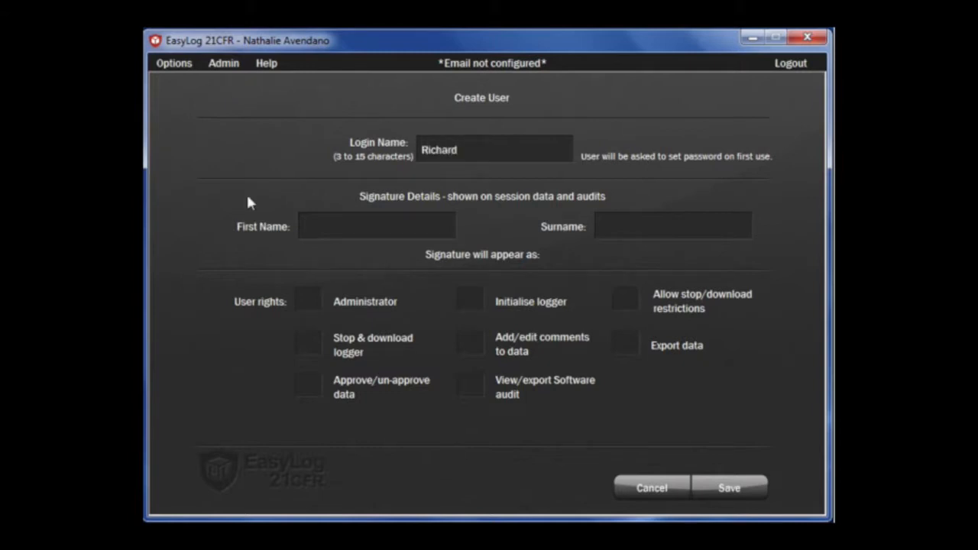
{"action": "type", "text": "Richard"}
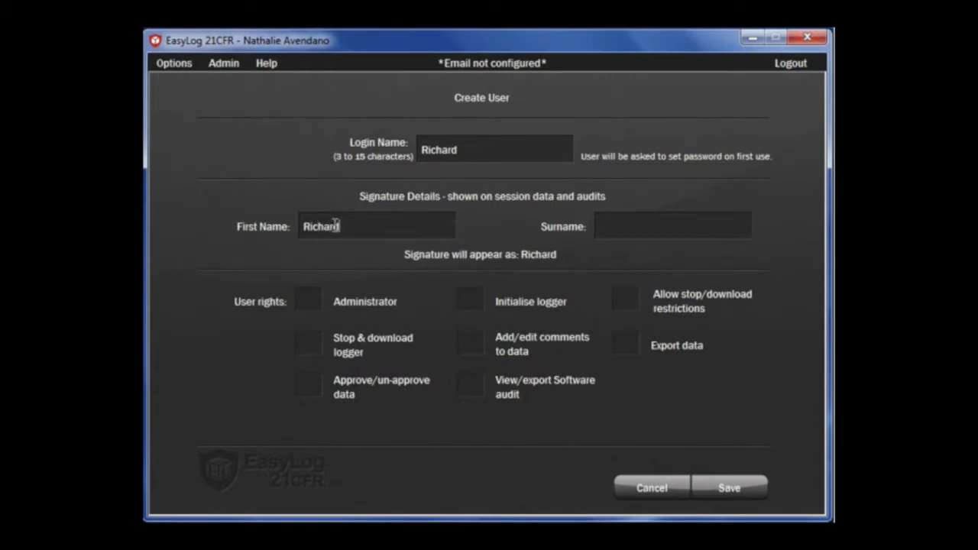
{"action": "type", "text": "Came"}
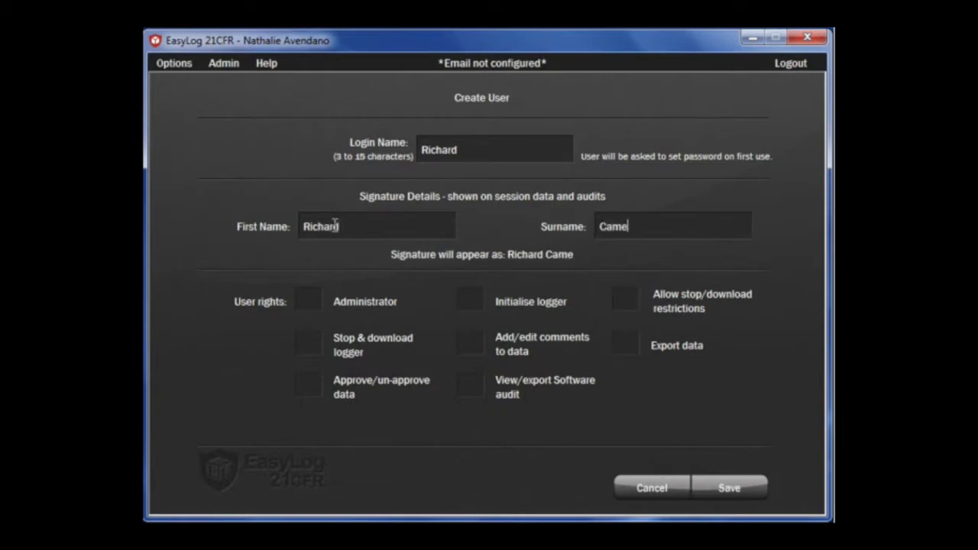
{"action": "type", "text": "ron"}
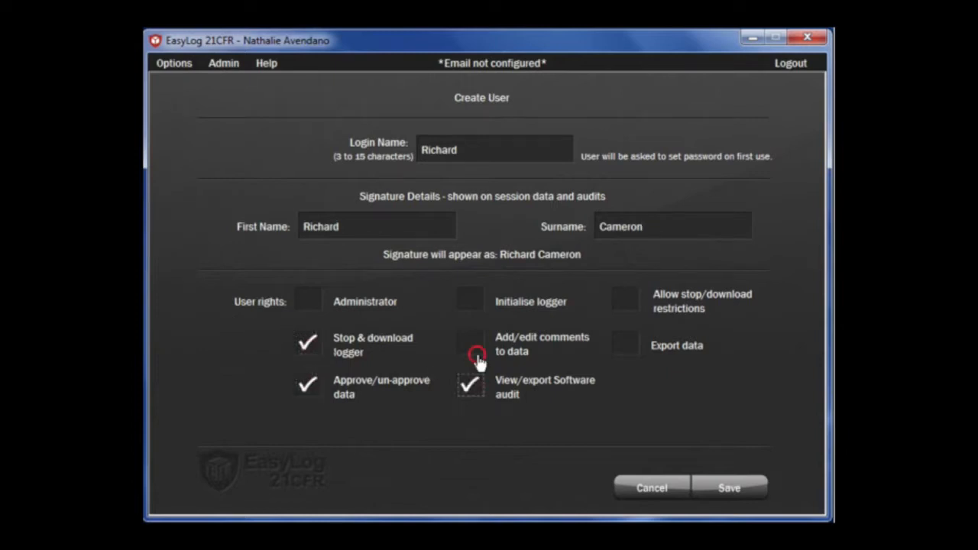
Grant Richard the add/edit comments right and save the new user.
{"action": "left_click", "coordinate": [470, 344]}
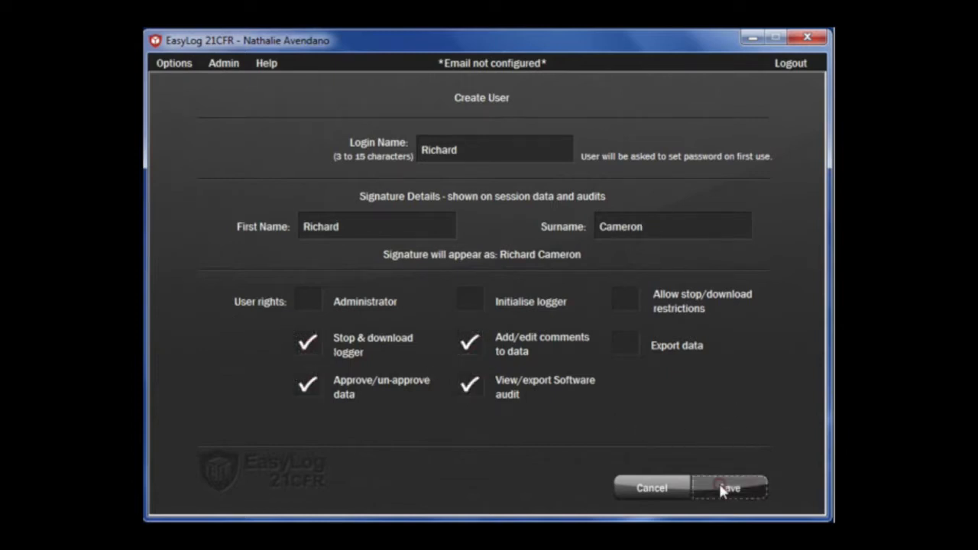
{"action": "left_click", "coordinate": [728, 488]}
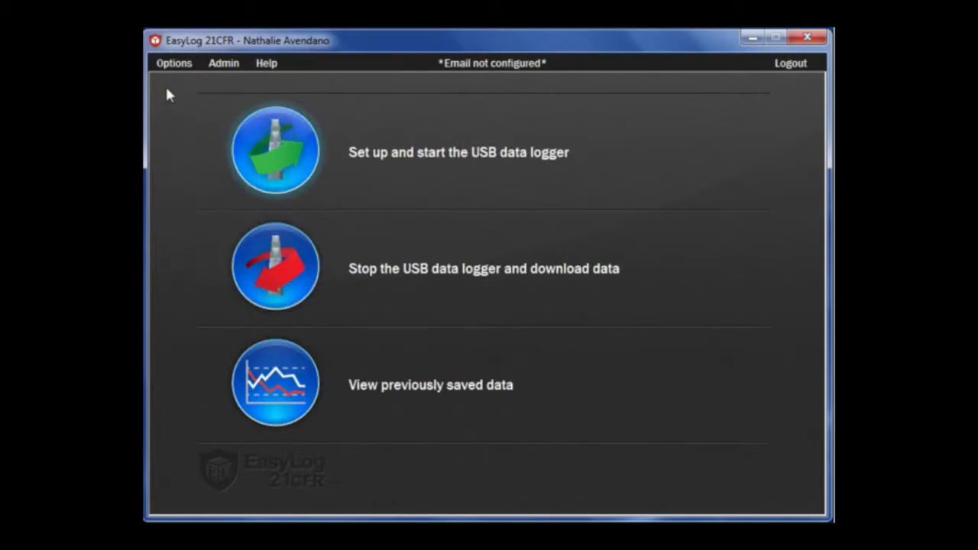
Load Richard's existing account for editing from the Admin menu.
{"action": "left_click", "coordinate": [223, 63]}
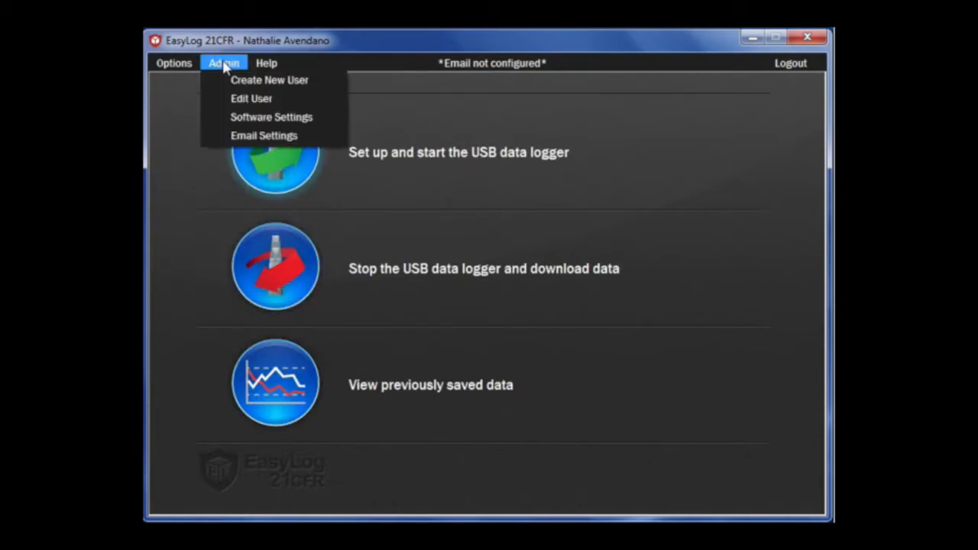
{"action": "mouse_move", "coordinate": [251, 98]}
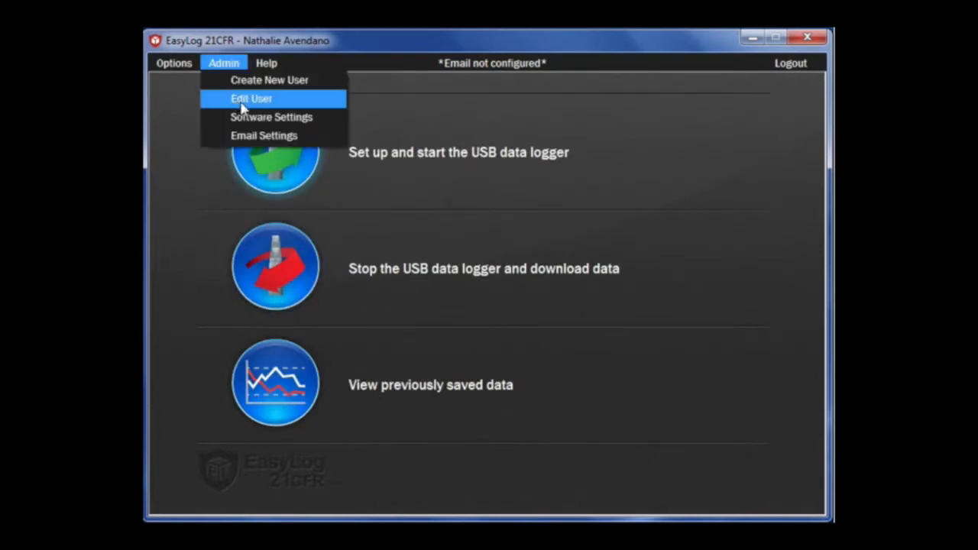
{"action": "left_click", "coordinate": [252, 99]}
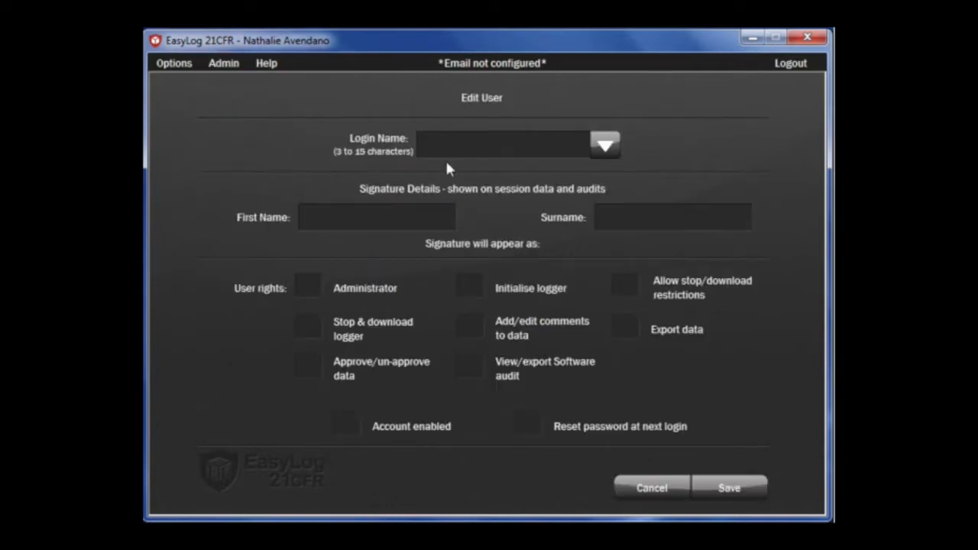
{"action": "left_click", "coordinate": [604, 145]}
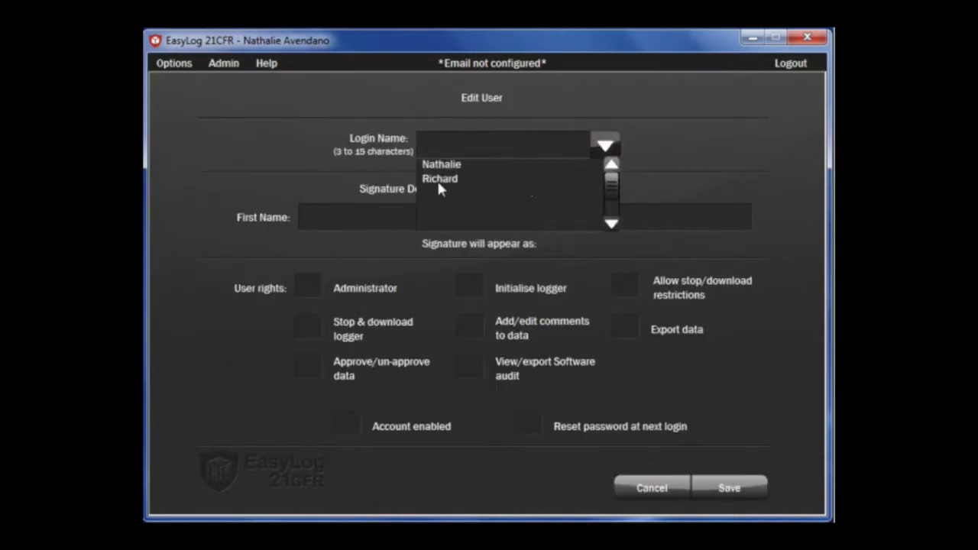
{"action": "left_click", "coordinate": [439, 178]}
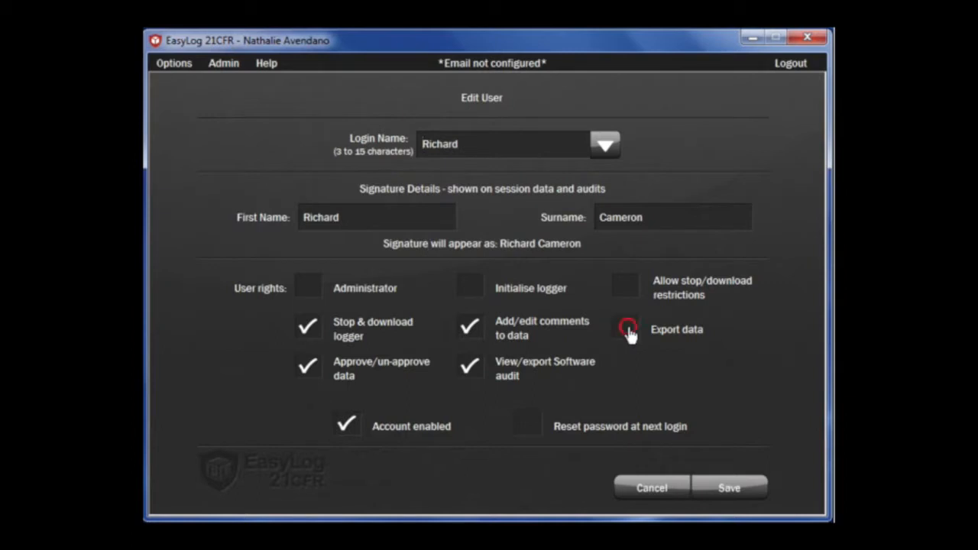
Grant Richard export data and initialise logger rights and save the changes.
{"action": "left_click", "coordinate": [625, 329]}
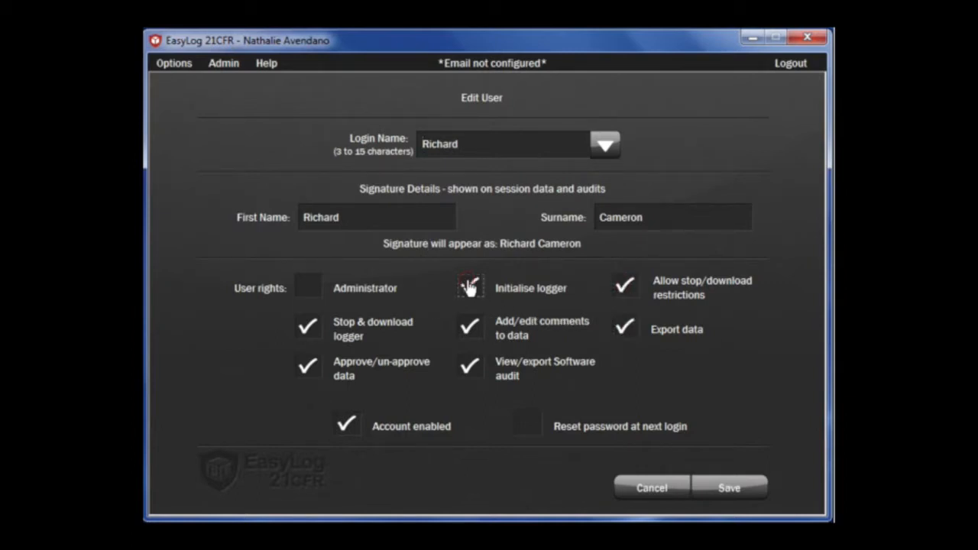
{"action": "left_click", "coordinate": [469, 287]}
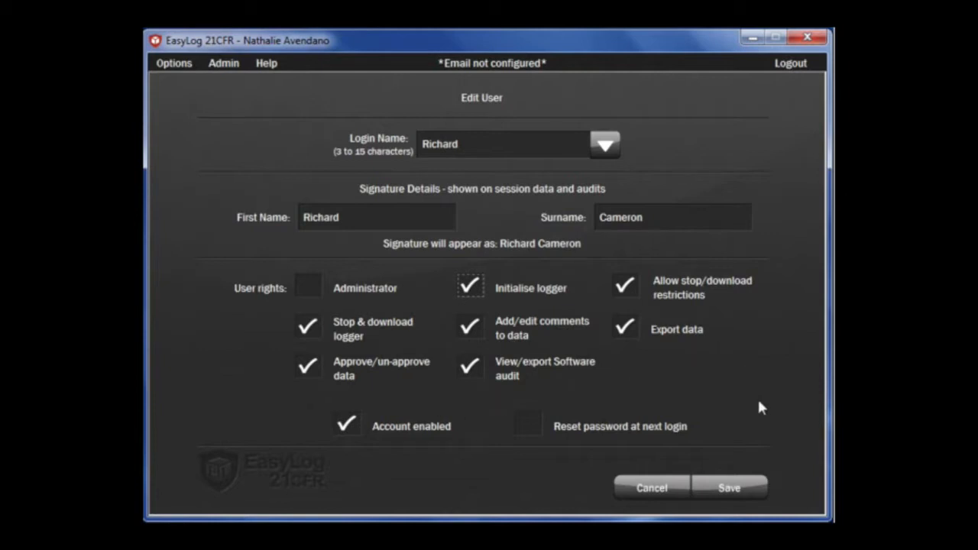
{"action": "left_click", "coordinate": [728, 488]}
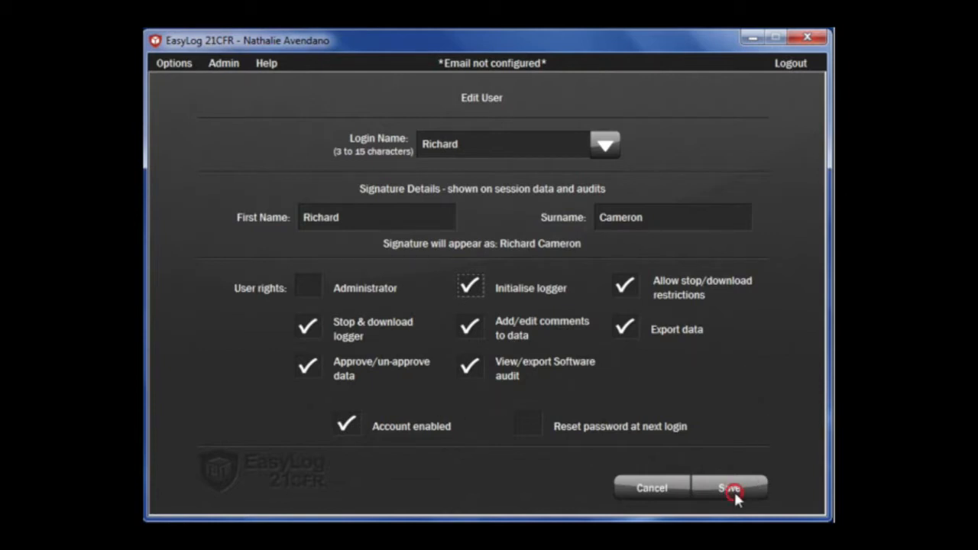
{"action": "left_click", "coordinate": [730, 487]}
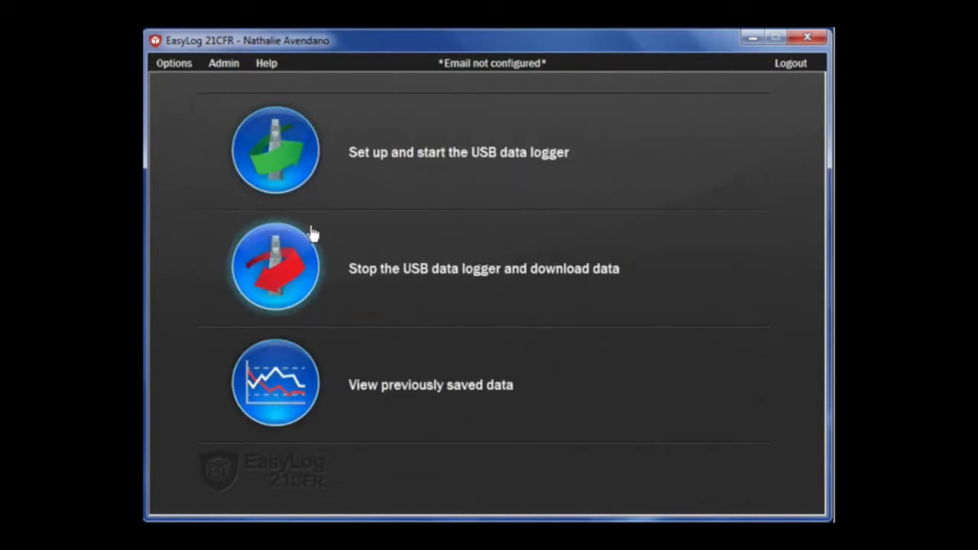
{"action": "mouse_move", "coordinate": [223, 63]}
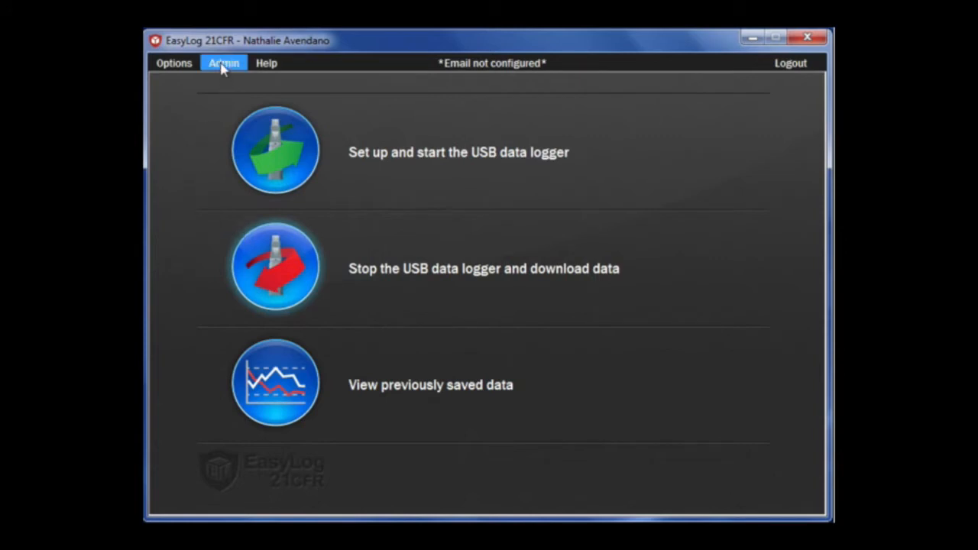
{"action": "left_click", "coordinate": [223, 62]}
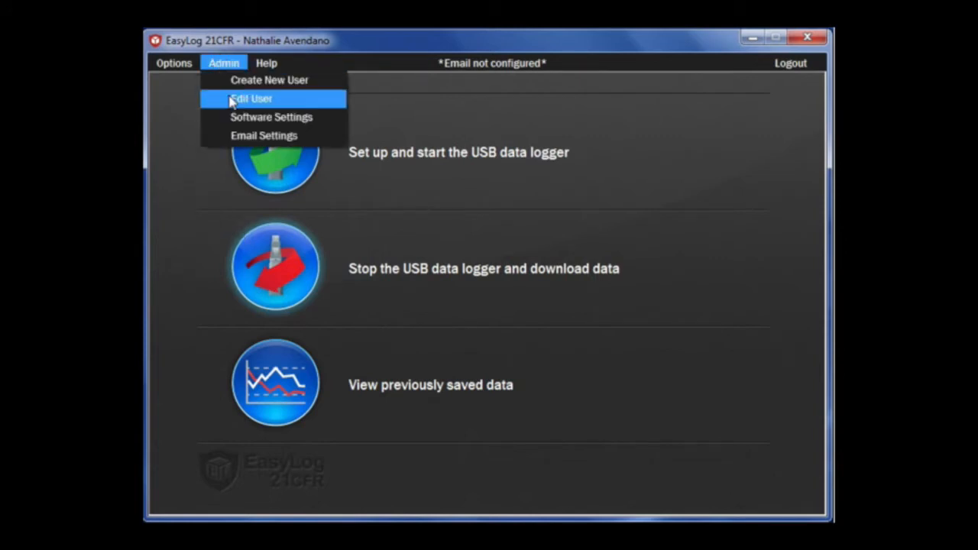
{"action": "mouse_move", "coordinate": [256, 116]}
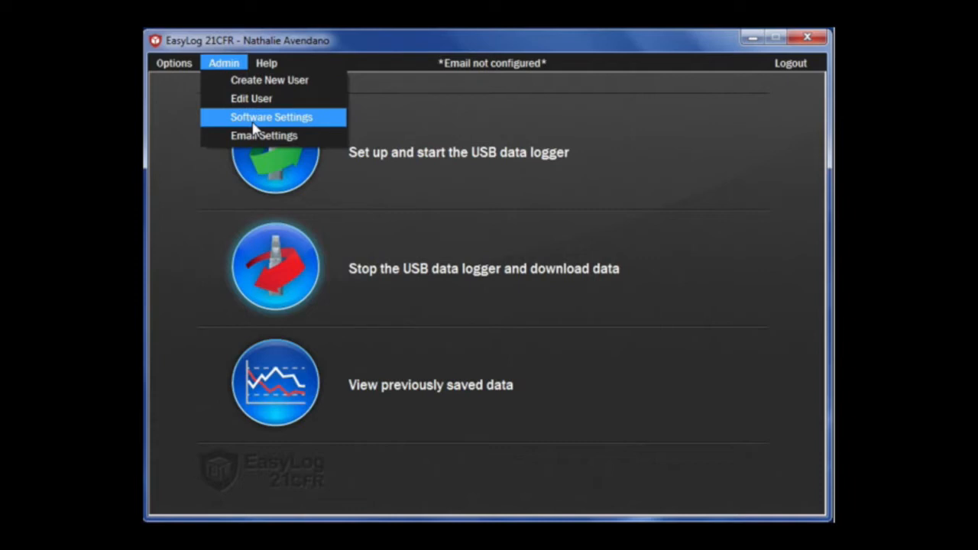
{"action": "left_click", "coordinate": [271, 117]}
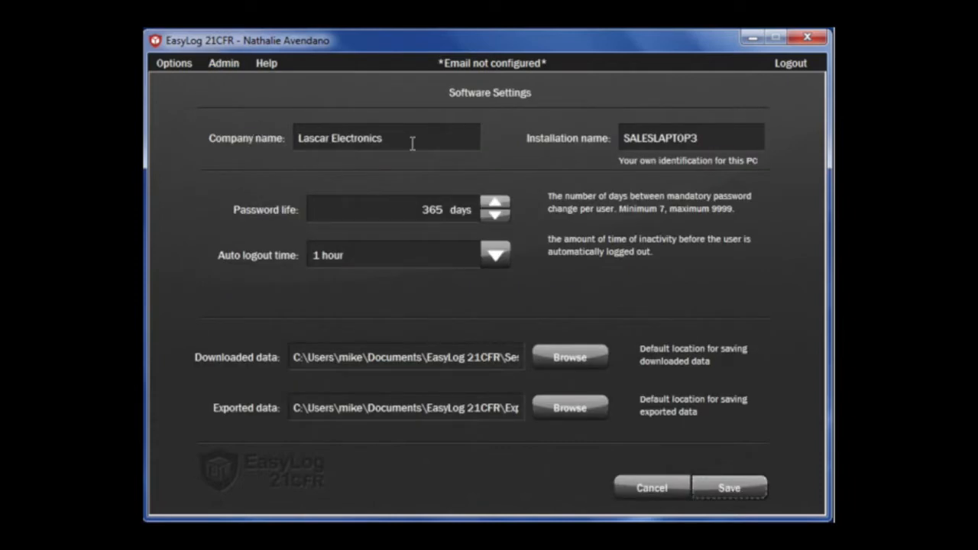
{"action": "mouse_move", "coordinate": [500, 235]}
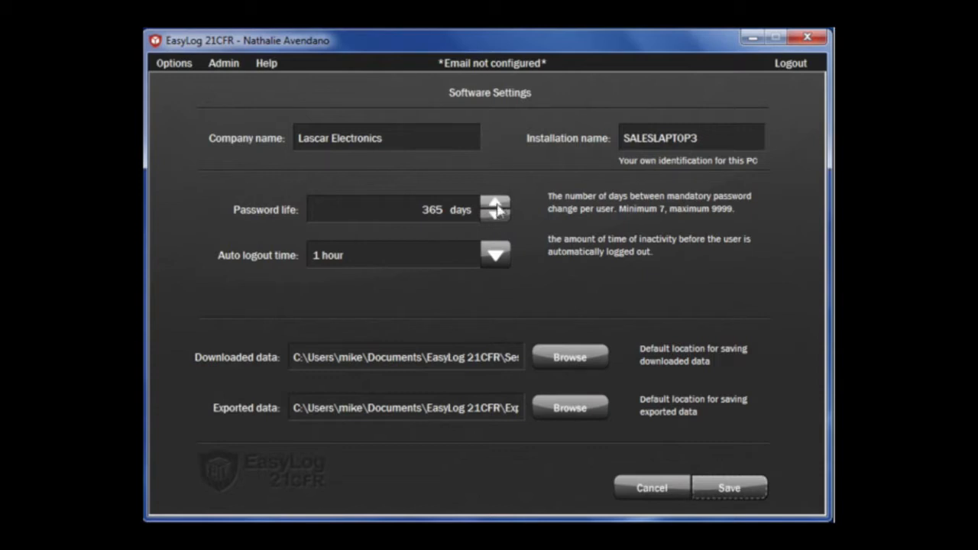
{"action": "mouse_move", "coordinate": [525, 327]}
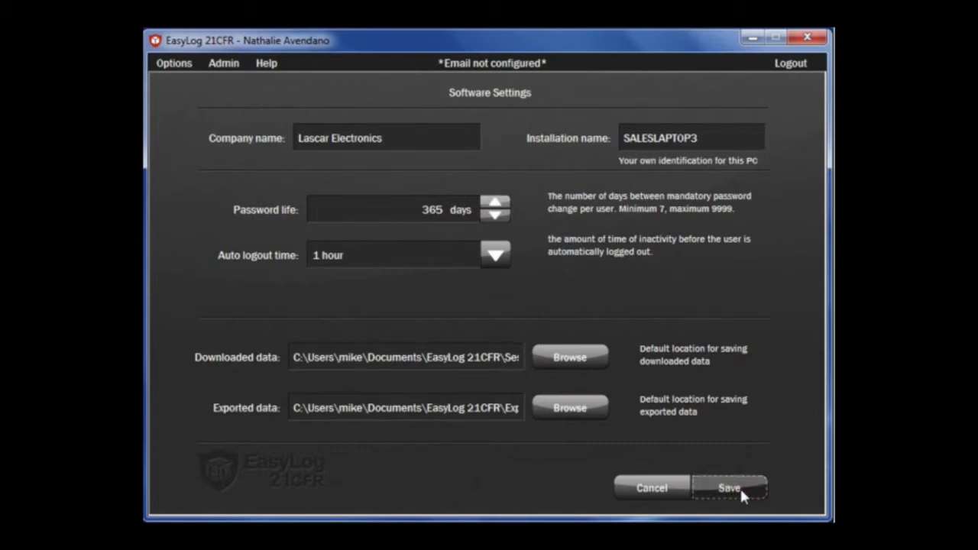
{"action": "left_click", "coordinate": [728, 489]}
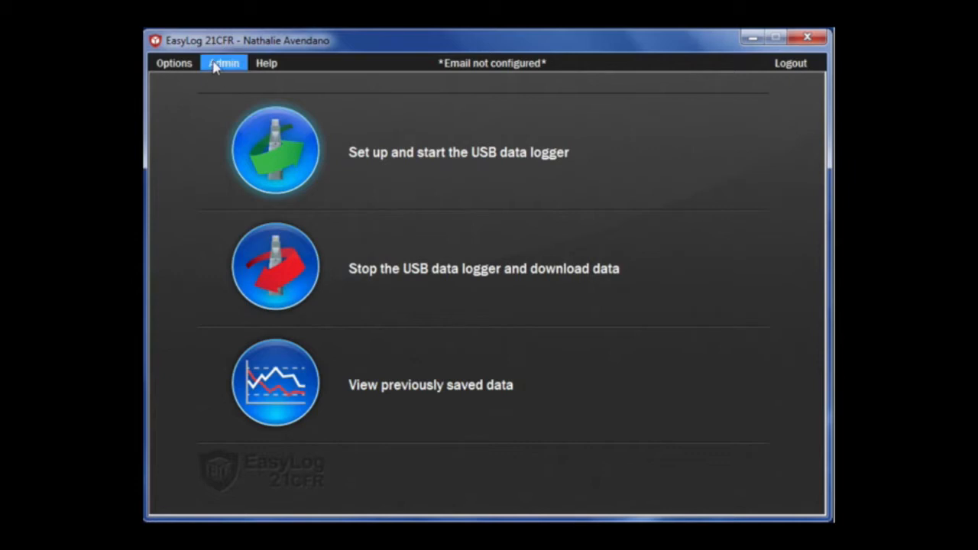
{"action": "left_click", "coordinate": [224, 62]}
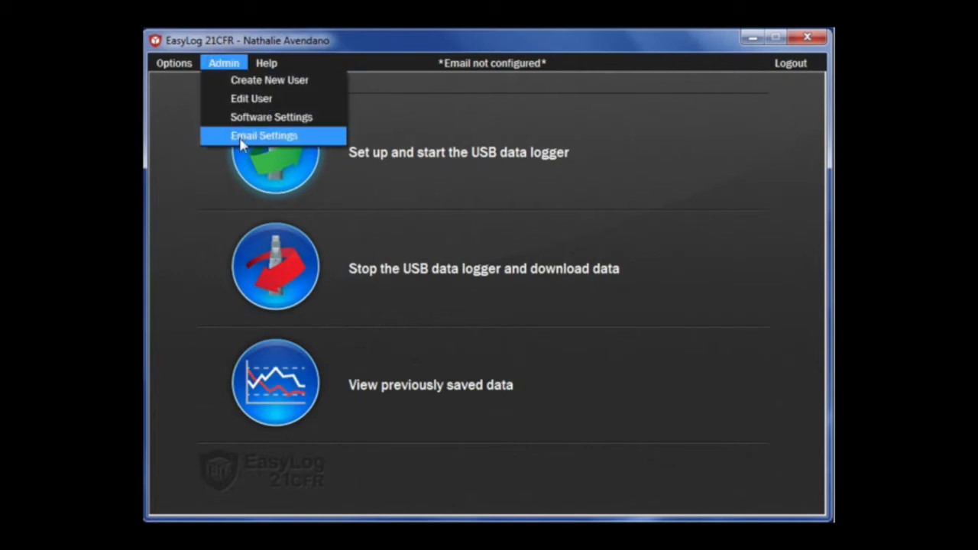
{"action": "left_click", "coordinate": [264, 136]}
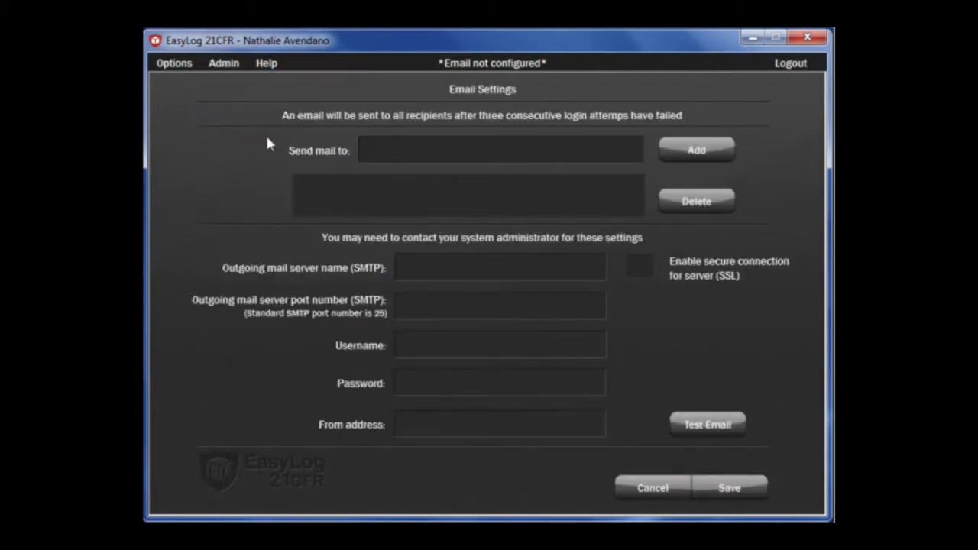
{"action": "mouse_move", "coordinate": [345, 177]}
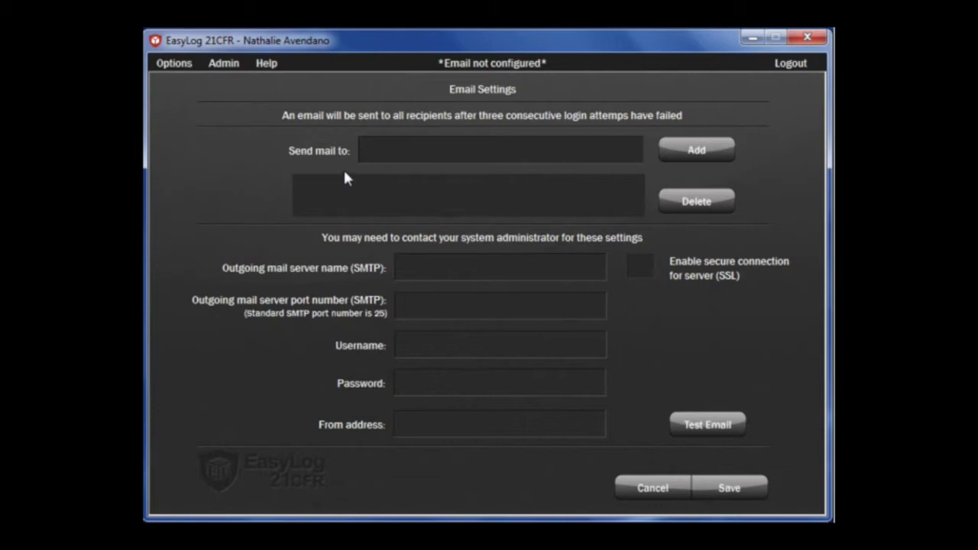
{"action": "mouse_move", "coordinate": [353, 333]}
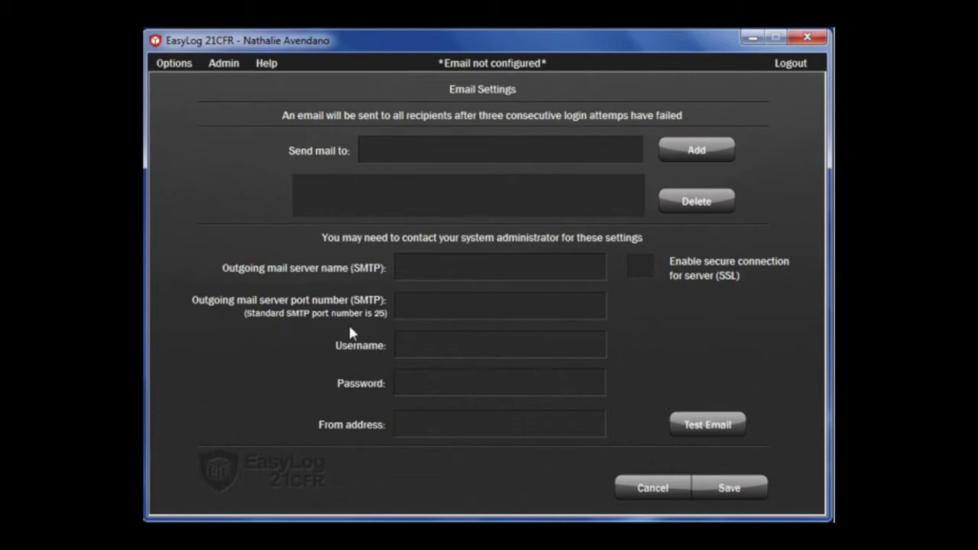
{"action": "mouse_move", "coordinate": [373, 403]}
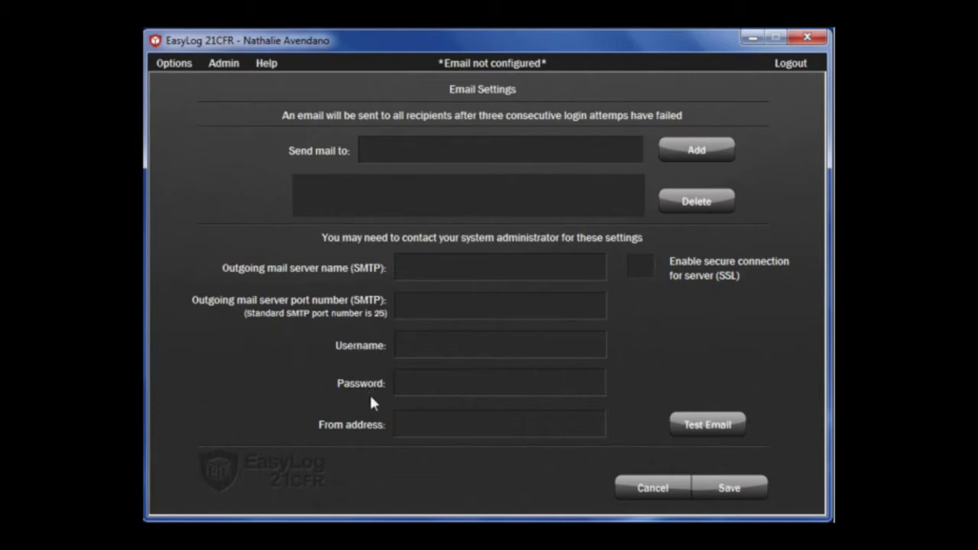
{"action": "left_click", "coordinate": [500, 149]}
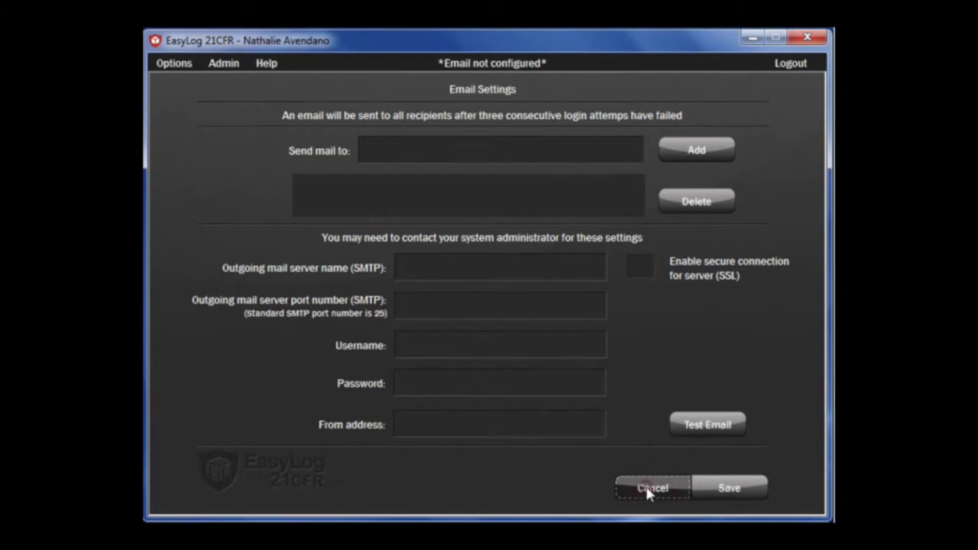
{"action": "left_click", "coordinate": [652, 488]}
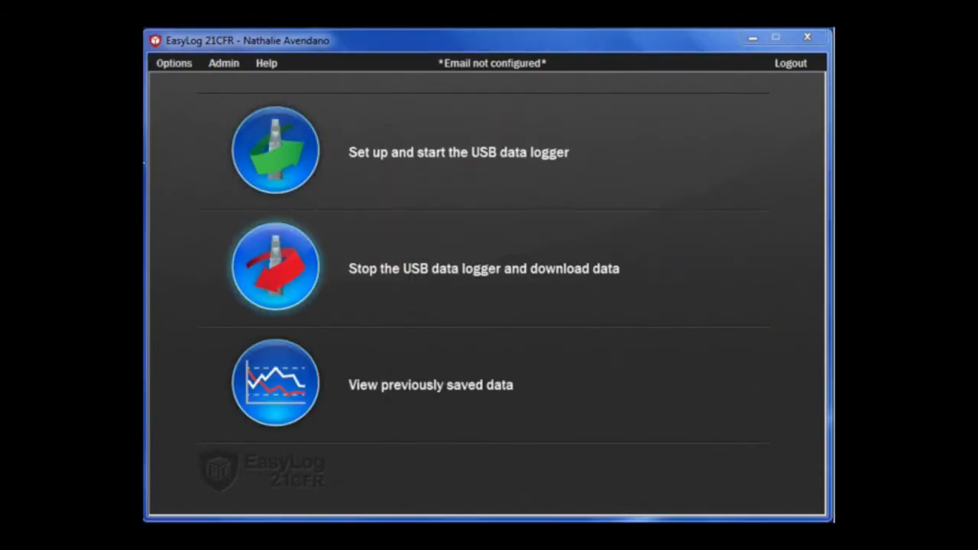
{"action": "left_click", "coordinate": [174, 63]}
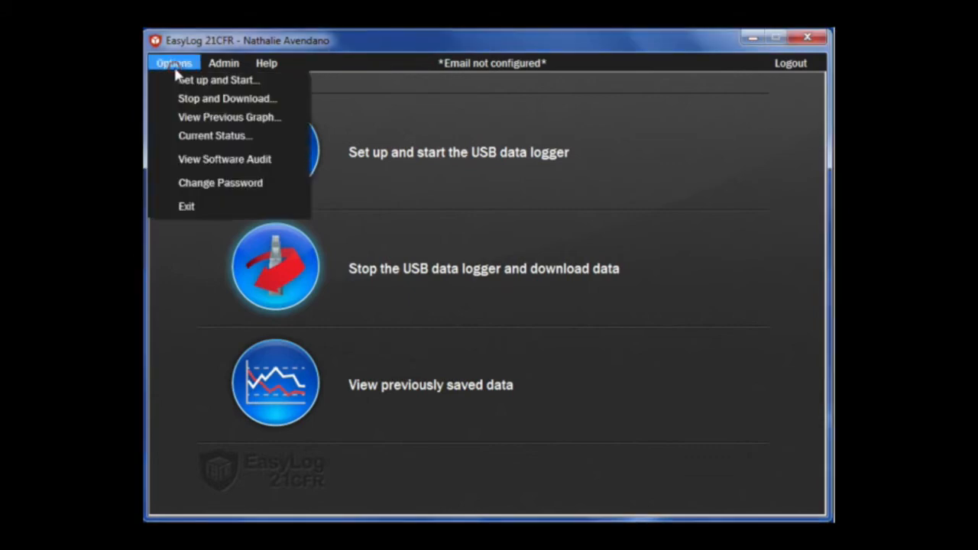
Bring up the software audit log from the Options menu.
{"action": "left_click", "coordinate": [202, 170]}
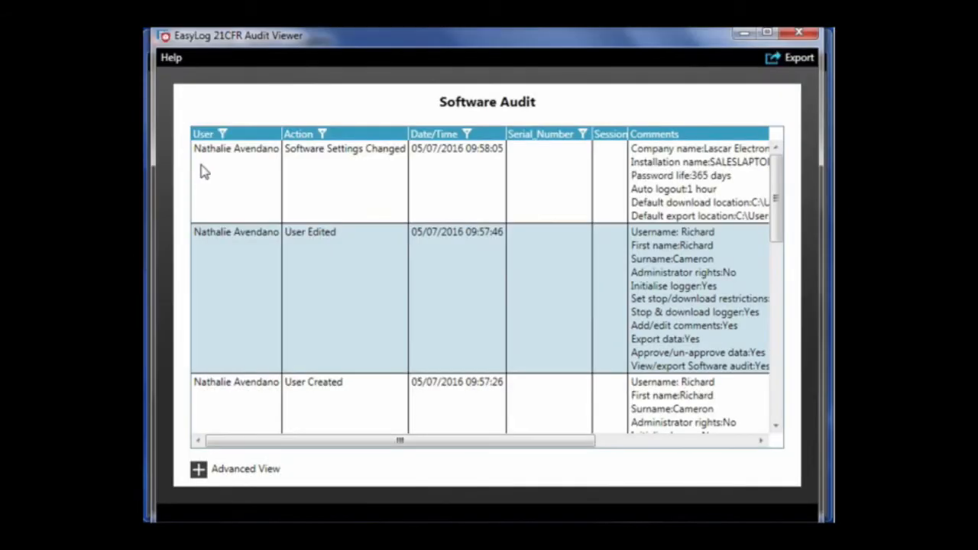
{"action": "mouse_move", "coordinate": [344, 164]}
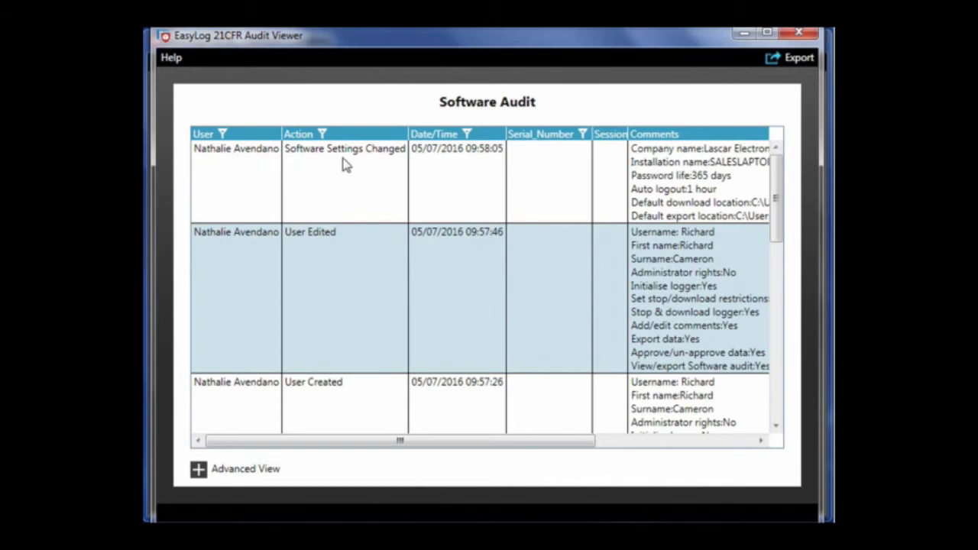
{"action": "mouse_move", "coordinate": [552, 159]}
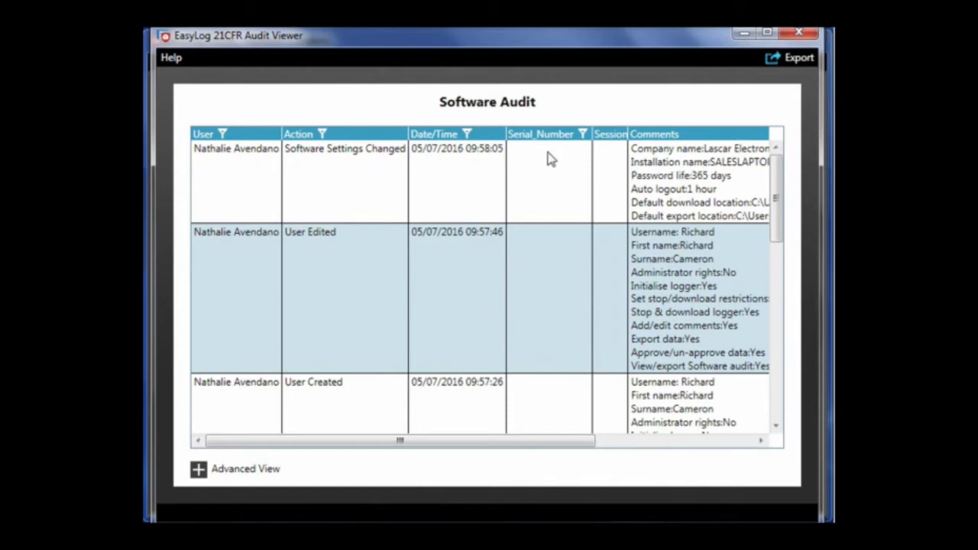
{"action": "mouse_move", "coordinate": [628, 157]}
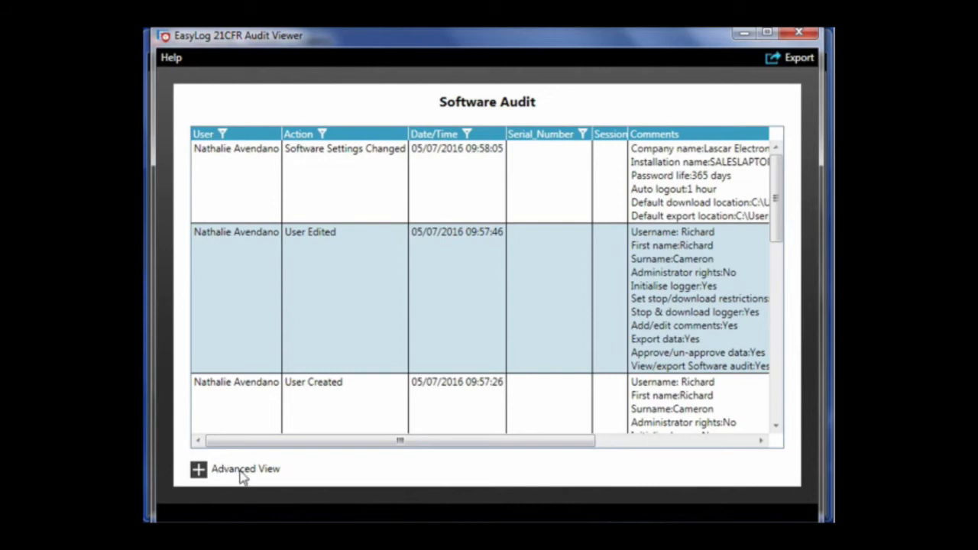
Switch the audit log to advanced view, scroll across the GUID columns, then close it.
{"action": "left_click", "coordinate": [237, 468]}
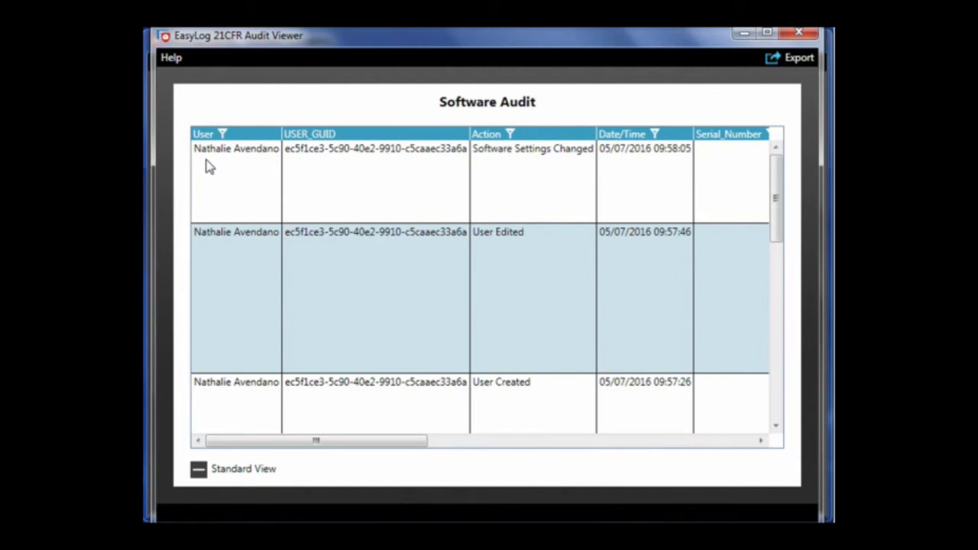
{"action": "mouse_move", "coordinate": [259, 167]}
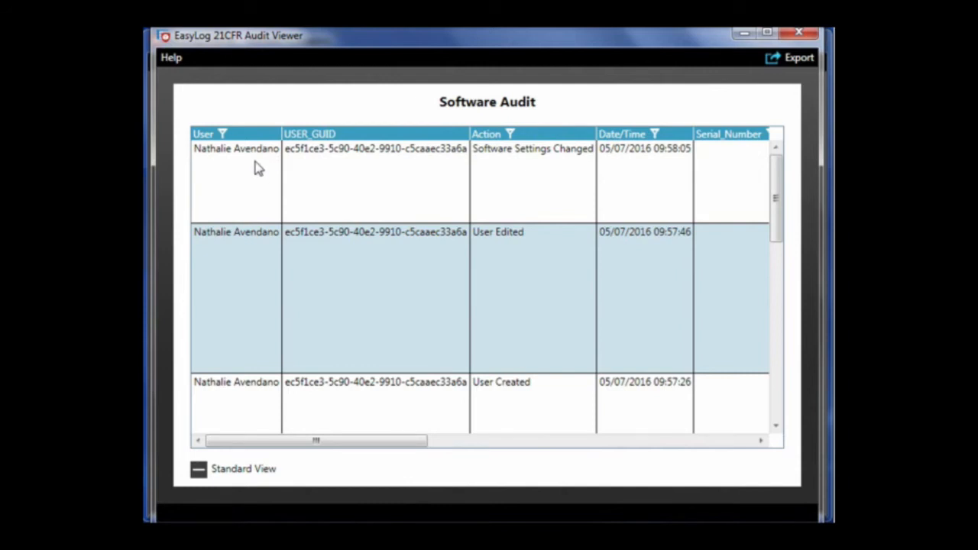
{"action": "mouse_move", "coordinate": [475, 150]}
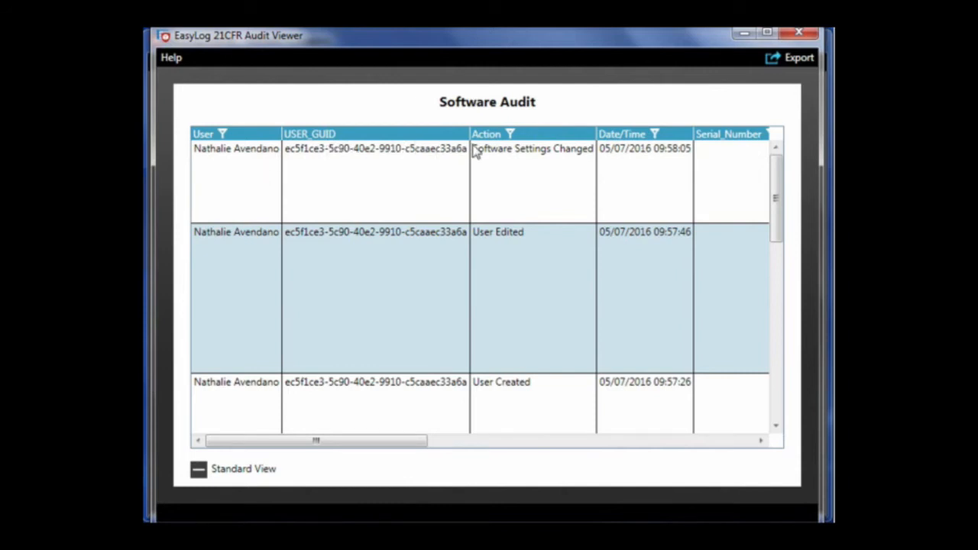
{"action": "mouse_move", "coordinate": [505, 150]}
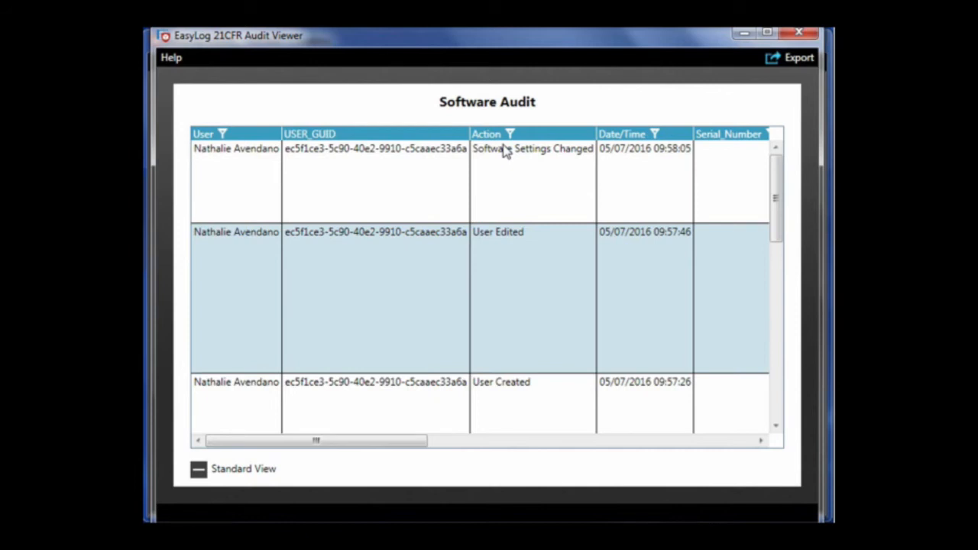
{"action": "mouse_move", "coordinate": [418, 168]}
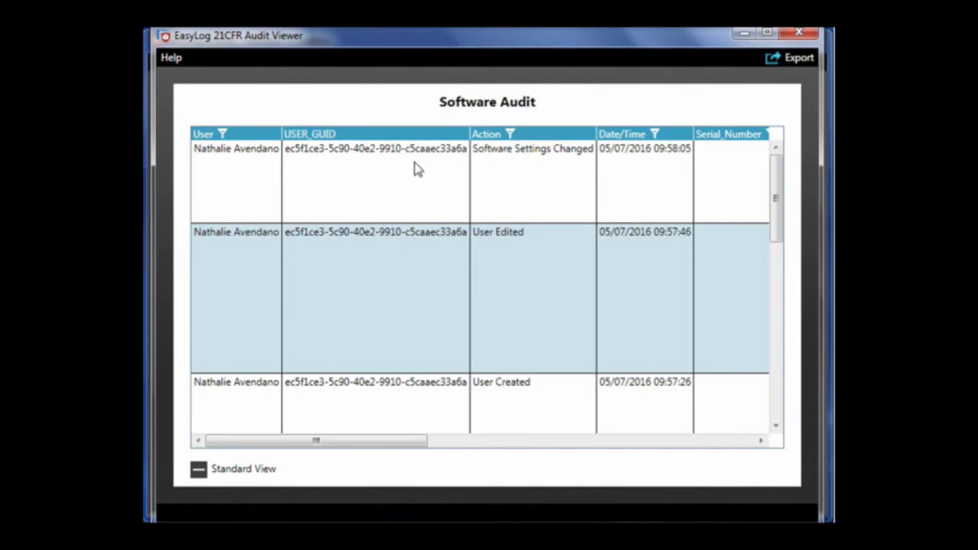
{"action": "mouse_move", "coordinate": [429, 160]}
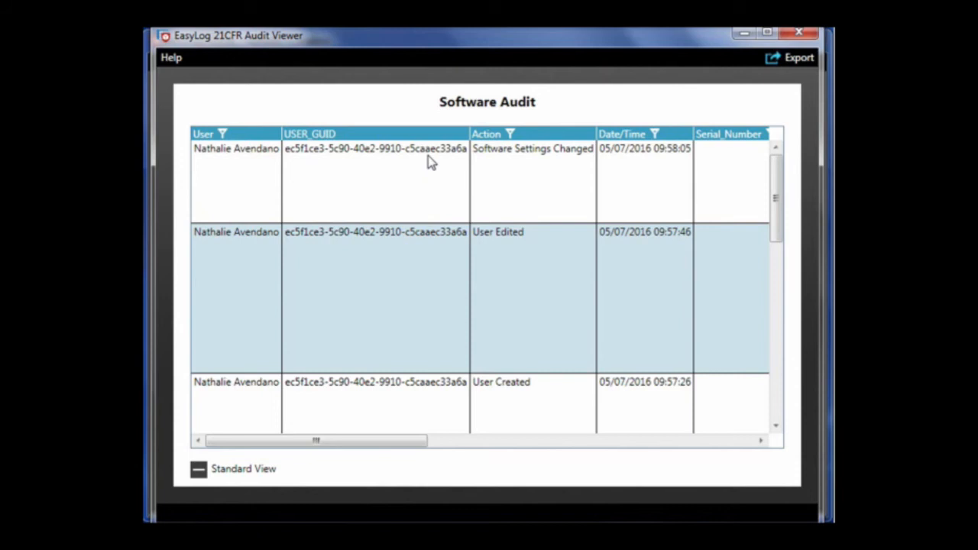
{"action": "mouse_move", "coordinate": [432, 172]}
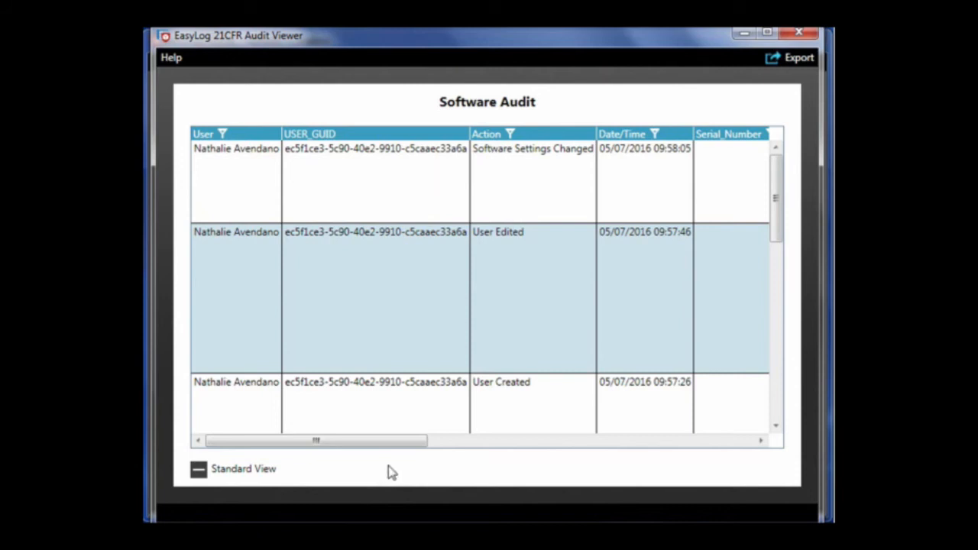
{"action": "left_click_drag", "start_coordinate": [316, 440], "coordinate": [487, 440]}
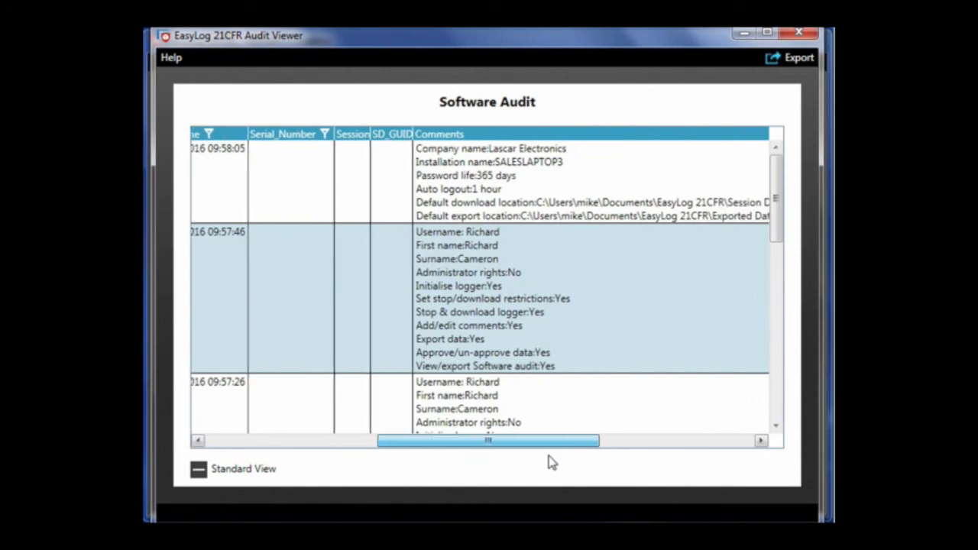
{"action": "left_click_drag", "start_coordinate": [489, 441], "coordinate": [512, 441]}
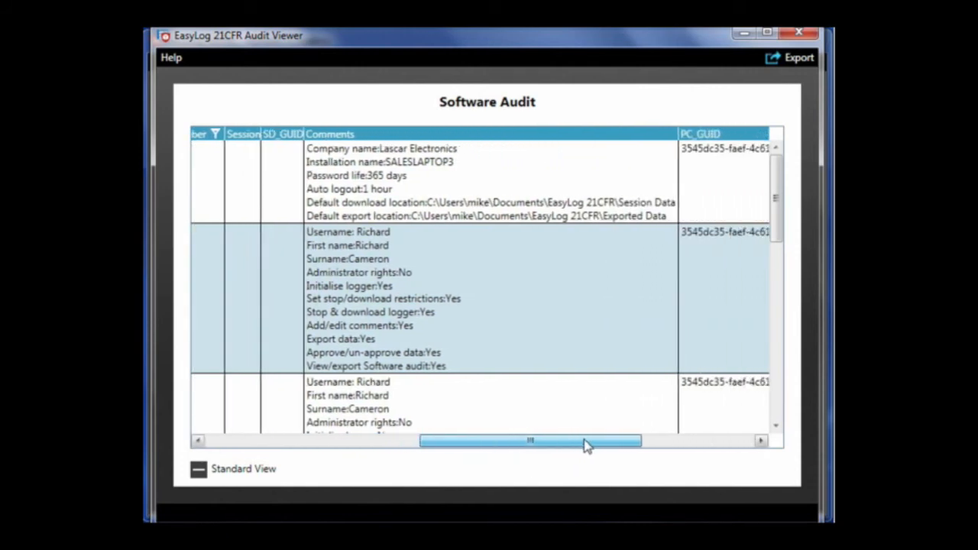
{"action": "left_click_drag", "start_coordinate": [531, 441], "coordinate": [626, 440]}
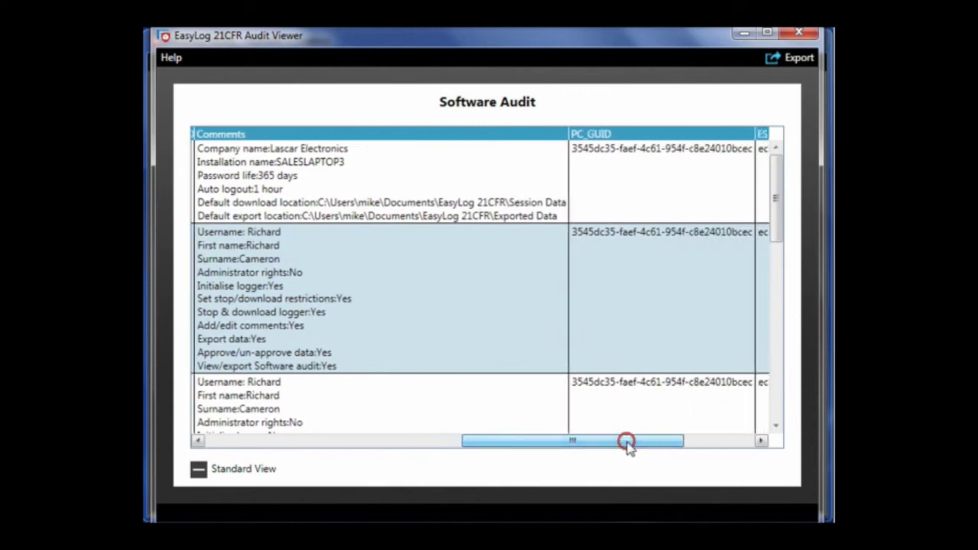
{"action": "left_click_drag", "start_coordinate": [626, 442], "coordinate": [699, 442]}
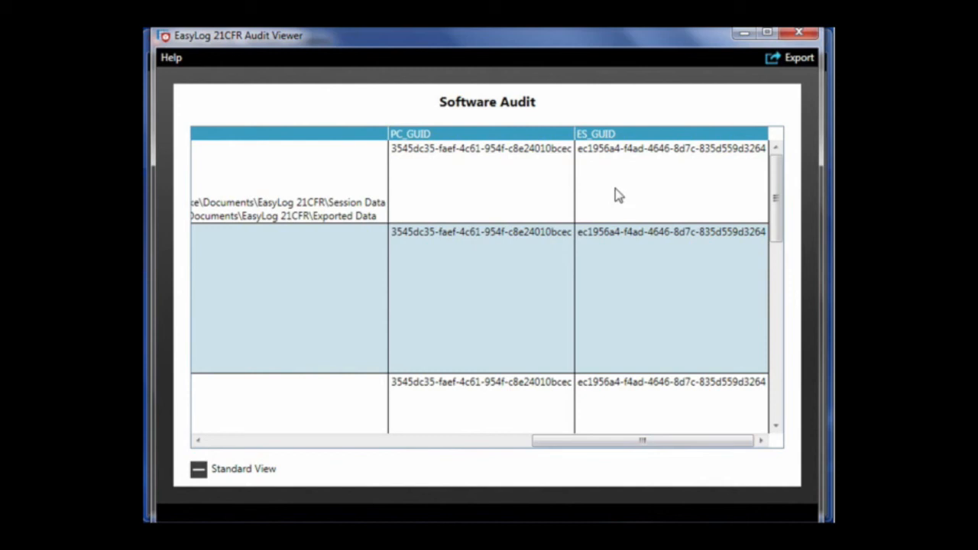
{"action": "mouse_move", "coordinate": [793, 52]}
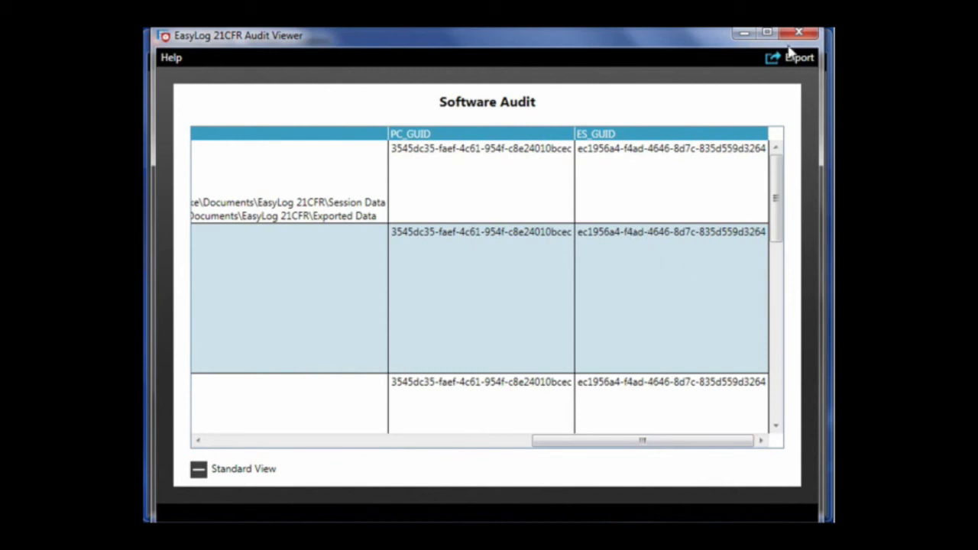
{"action": "left_click", "coordinate": [799, 32]}
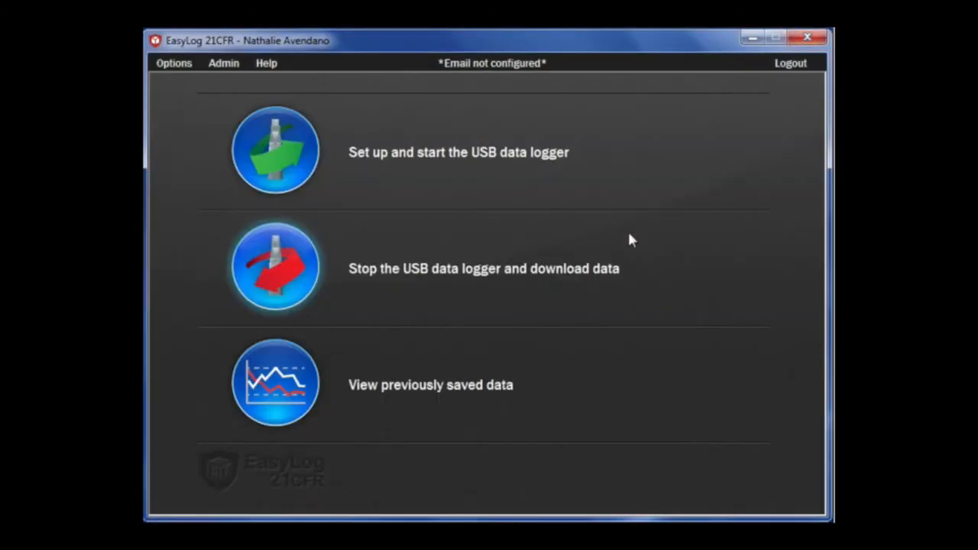
{"action": "mouse_move", "coordinate": [695, 229]}
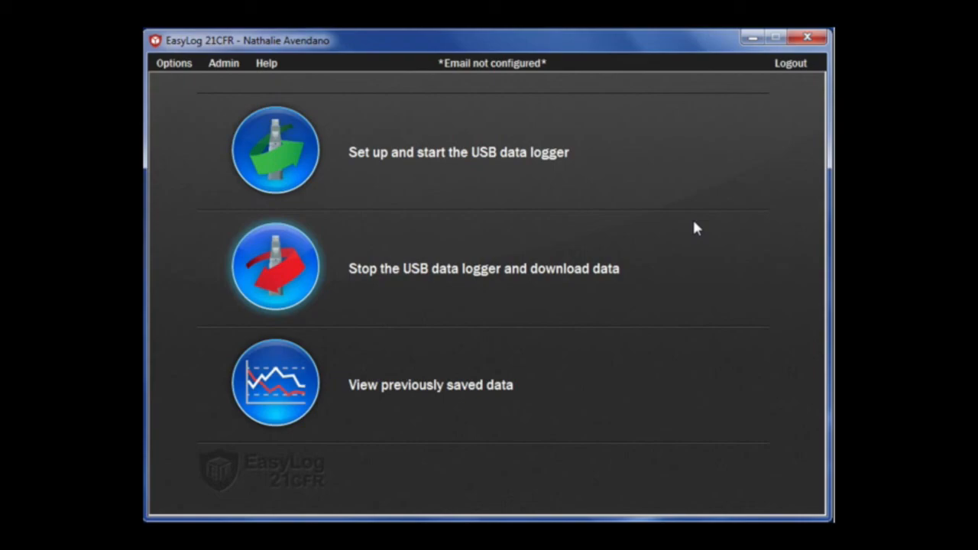